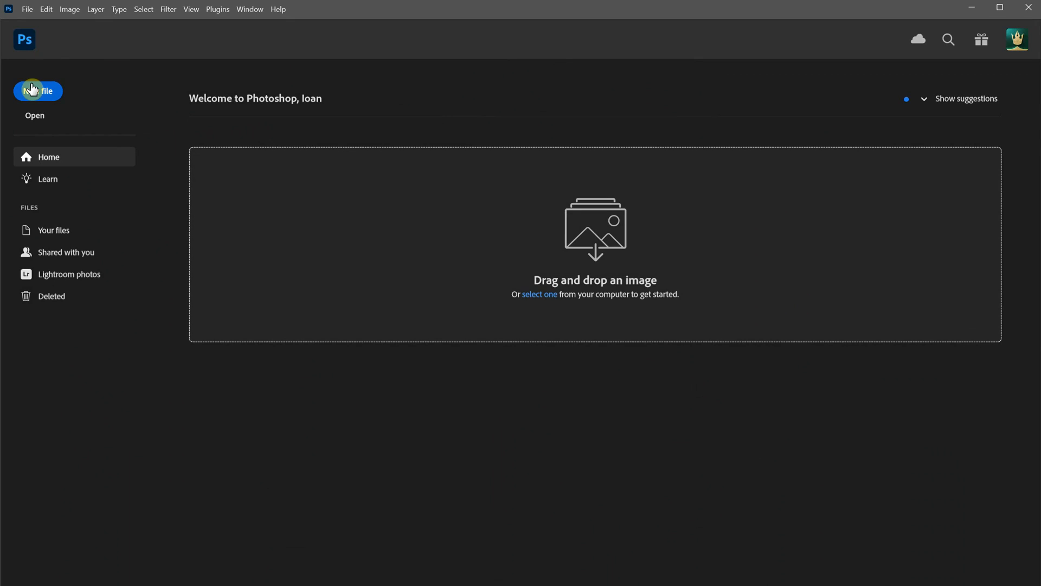
# Create a new 1024 × 1024 px document from the default preset
pyautogui.click(38, 91)
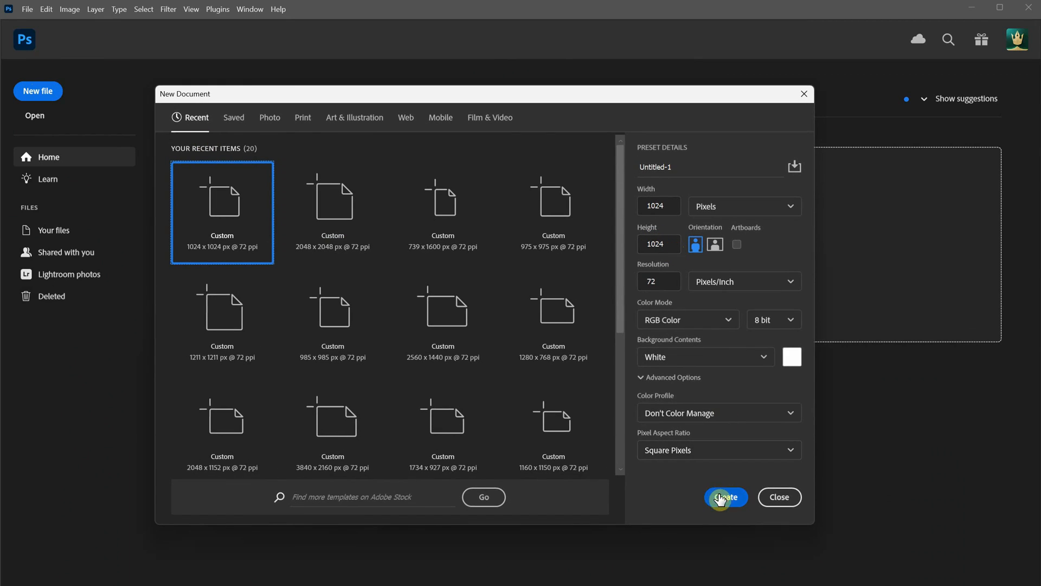
pyautogui.click(726, 497)
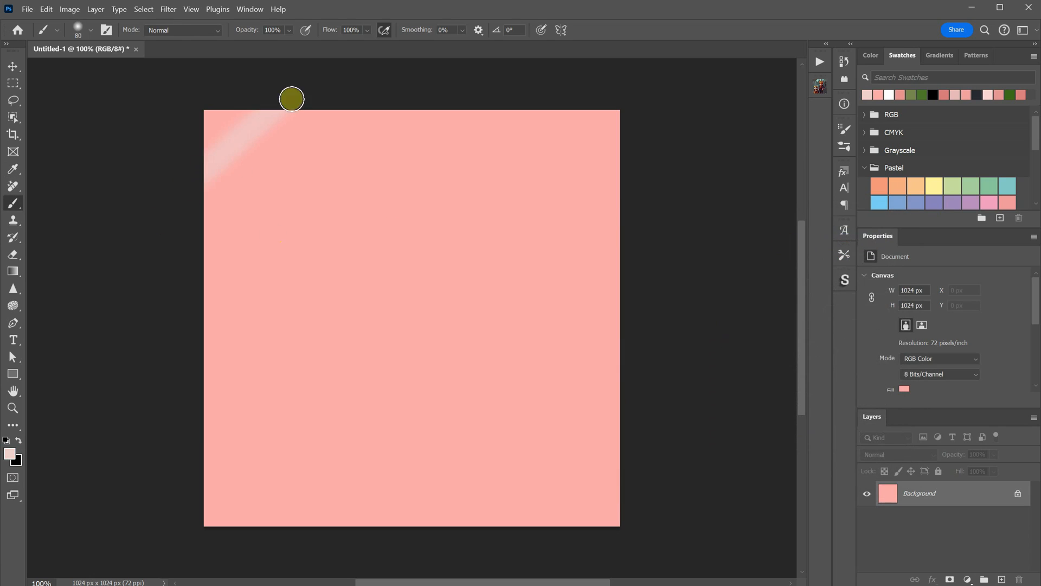
# Paint light diagonal satin stripes across the pink canvas
pyautogui.moveTo(292, 99); pyautogui.dragTo(645, 353)
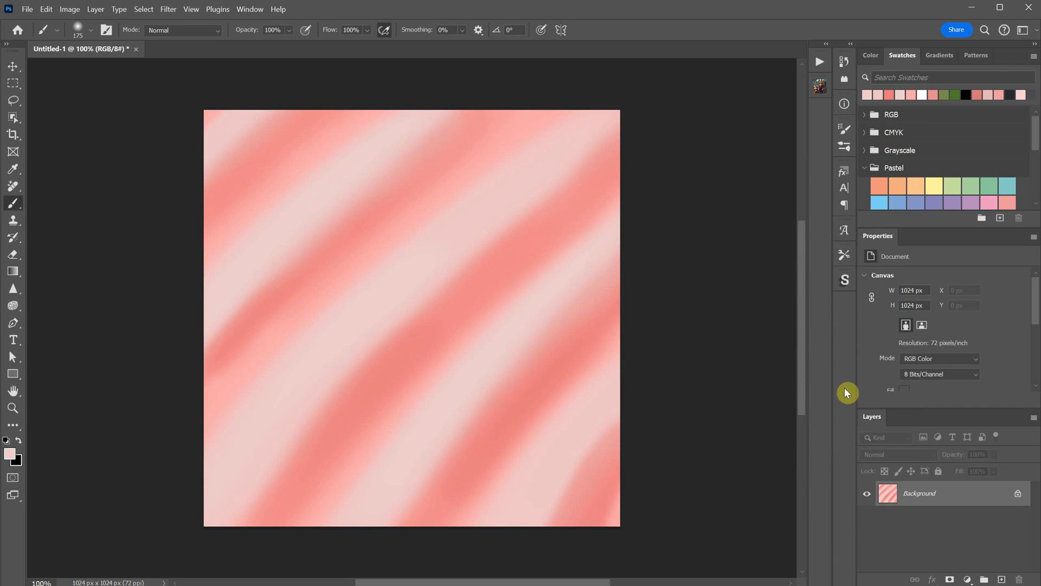
pyautogui.moveTo(223, 157); pyautogui.dragTo(521, 455)
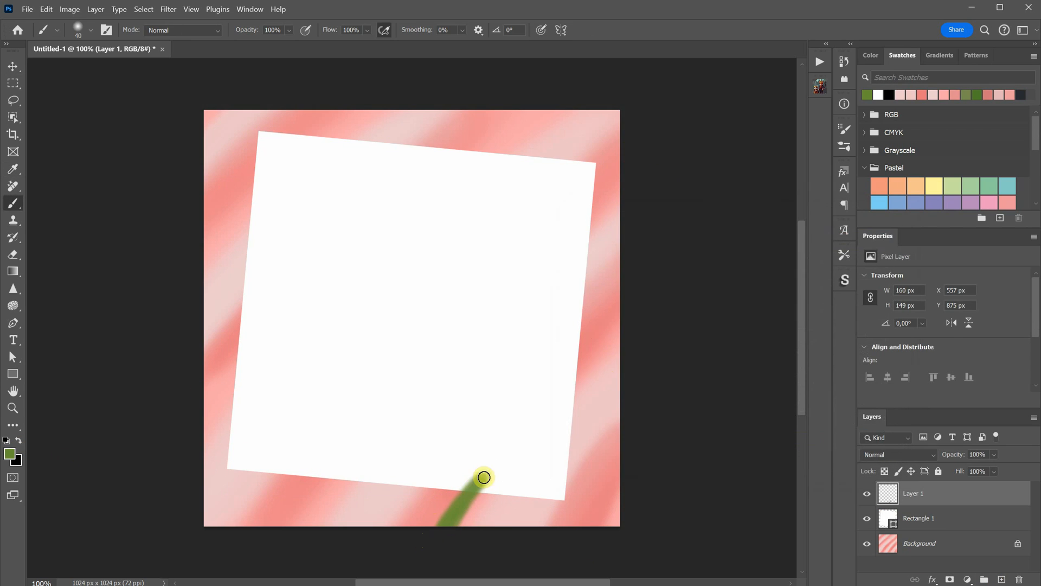
# Paint a green rose stem and leaves beside the white paper
pyautogui.moveTo(484, 478); pyautogui.dragTo(428, 508)
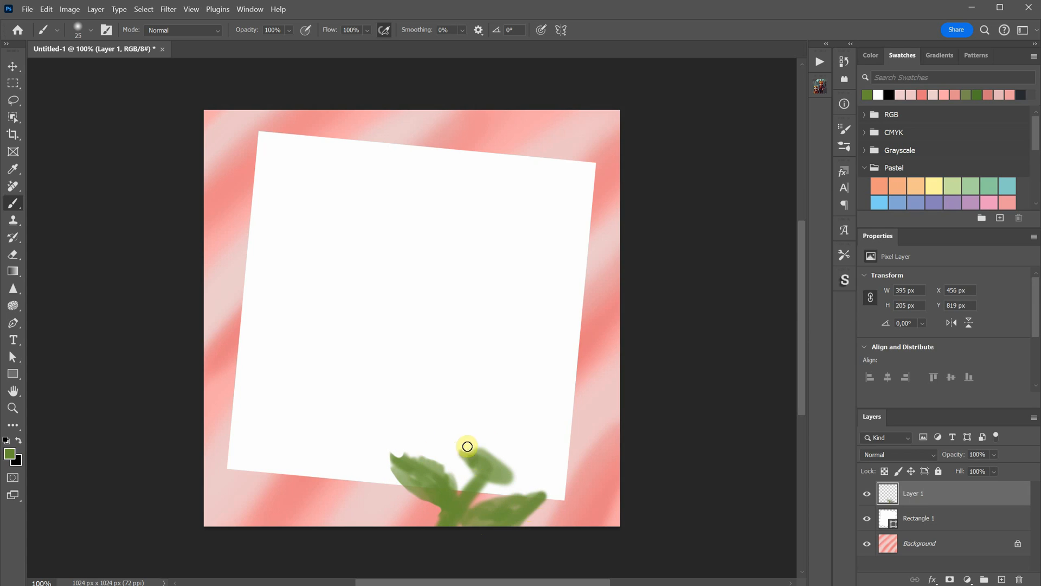
pyautogui.moveTo(472, 448); pyautogui.dragTo(504, 425)
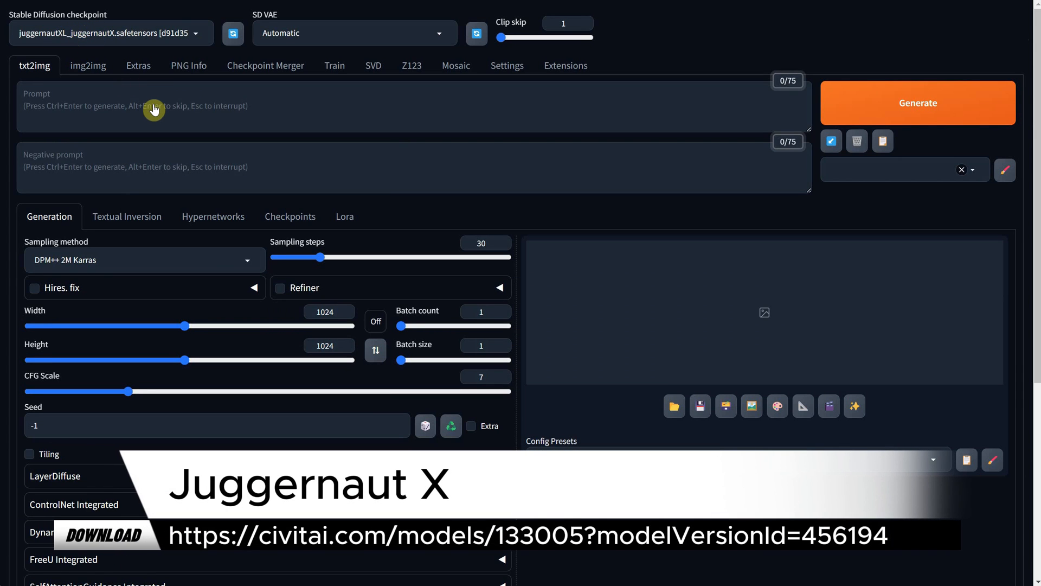
# Switch the Forge UI to the img2img workspace for the sketch
pyautogui.click(87, 65)
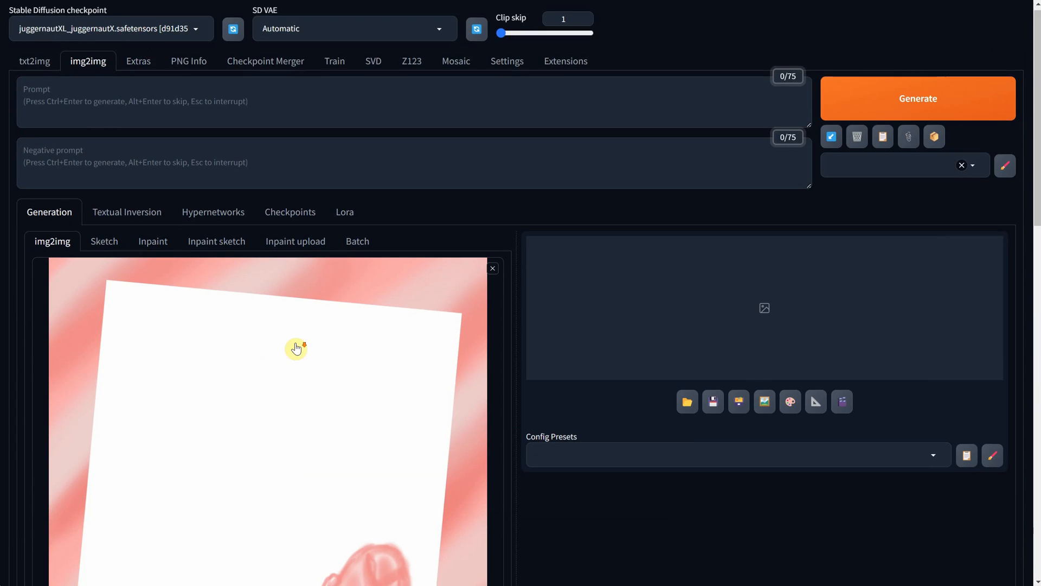
# Write the prompt 'a white blank paper on a pink satin texture, a pink rose, mockup'
pyautogui.write('a white blank paper on a pink')
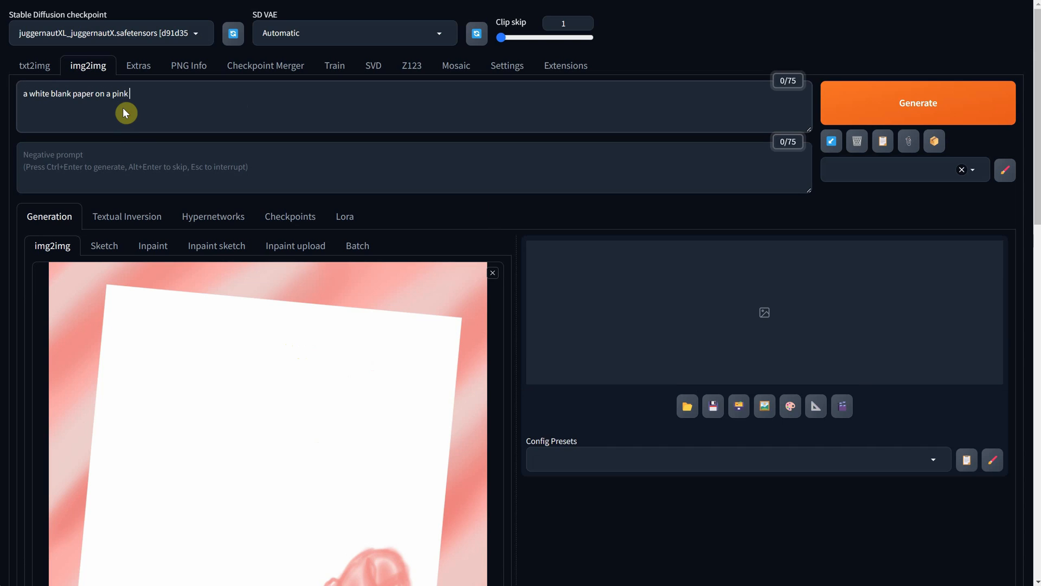
pyautogui.write('satin texture')
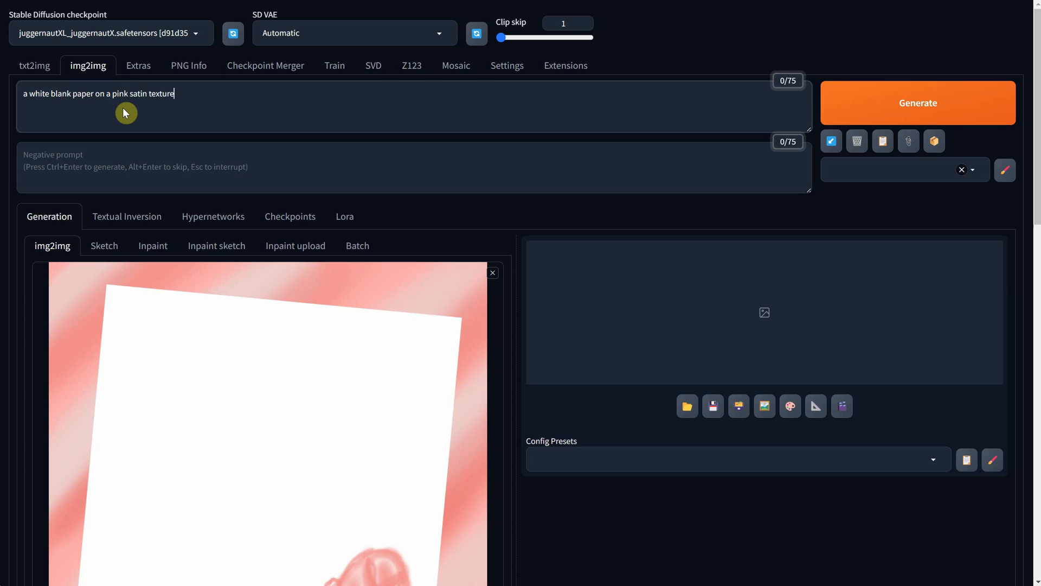
pyautogui.write(', a pink rose')
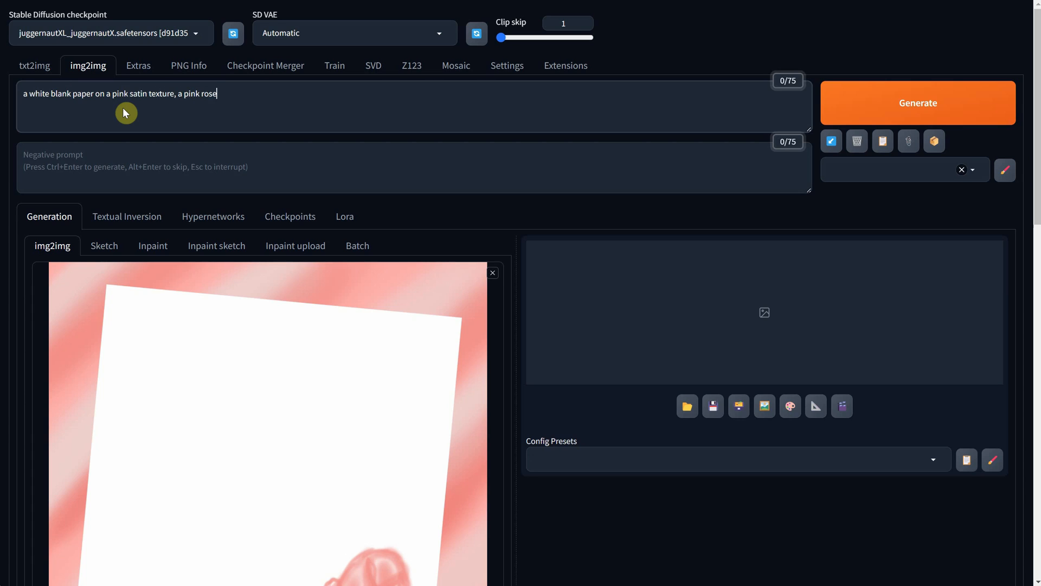
pyautogui.write(', mockup')
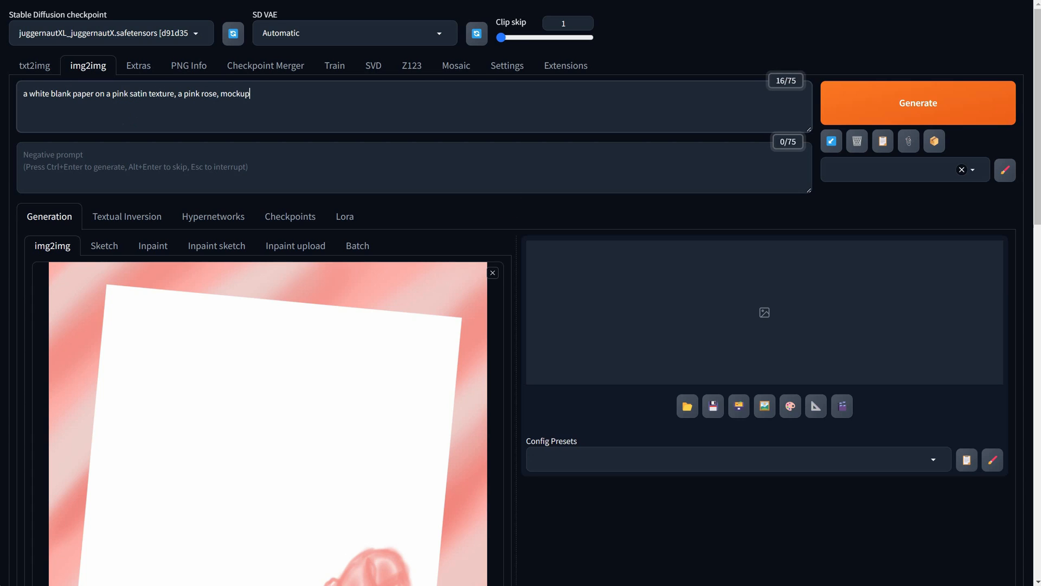
# Search 'mock' in Styles and apply Photography | Mockup
pyautogui.write('mock')
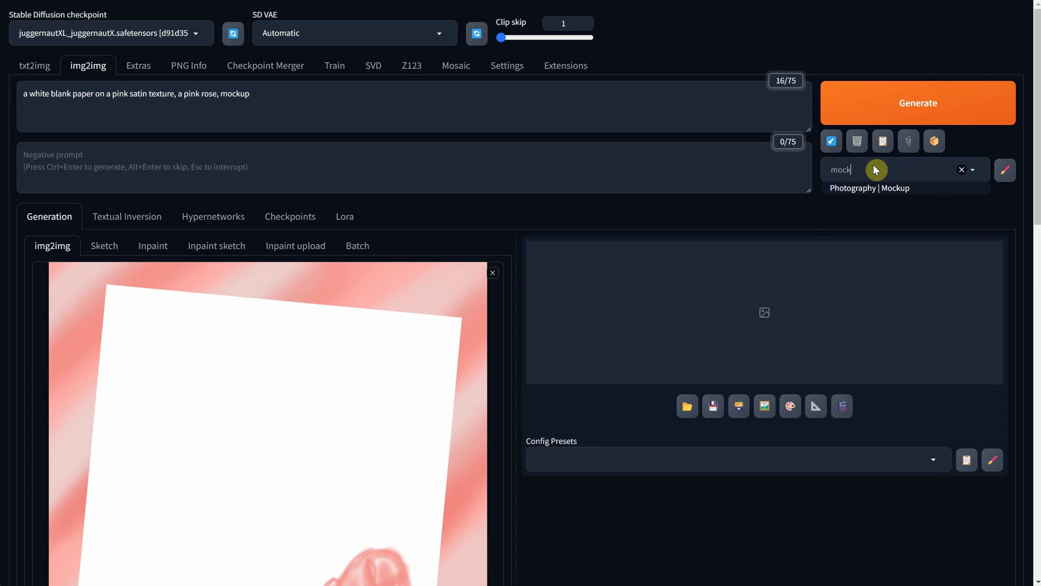
pyautogui.click(883, 170)
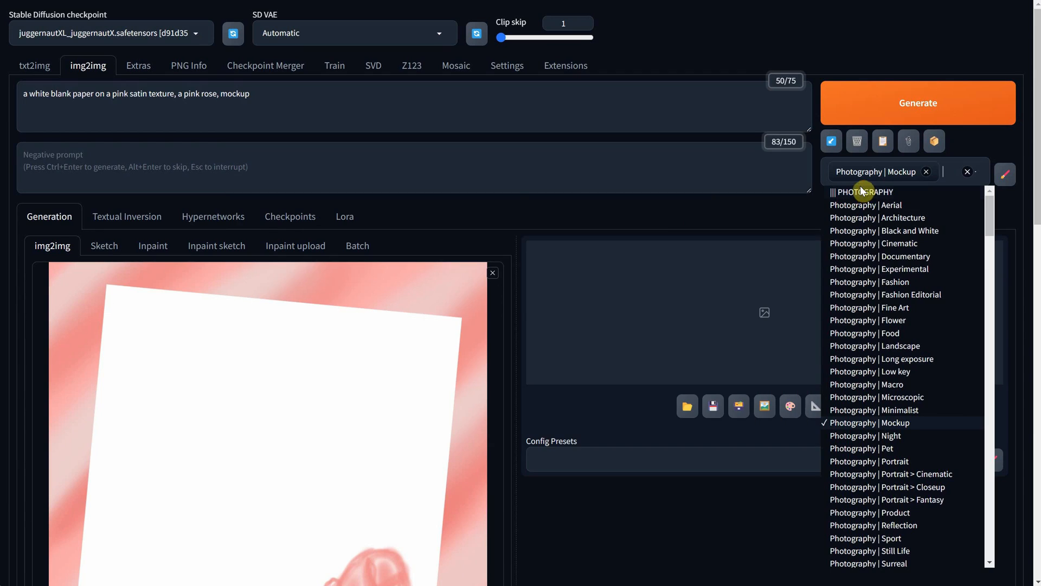
# Generate the rose mockup photo from the sketch, then interrupt the extra run
pyautogui.scroll(-3)
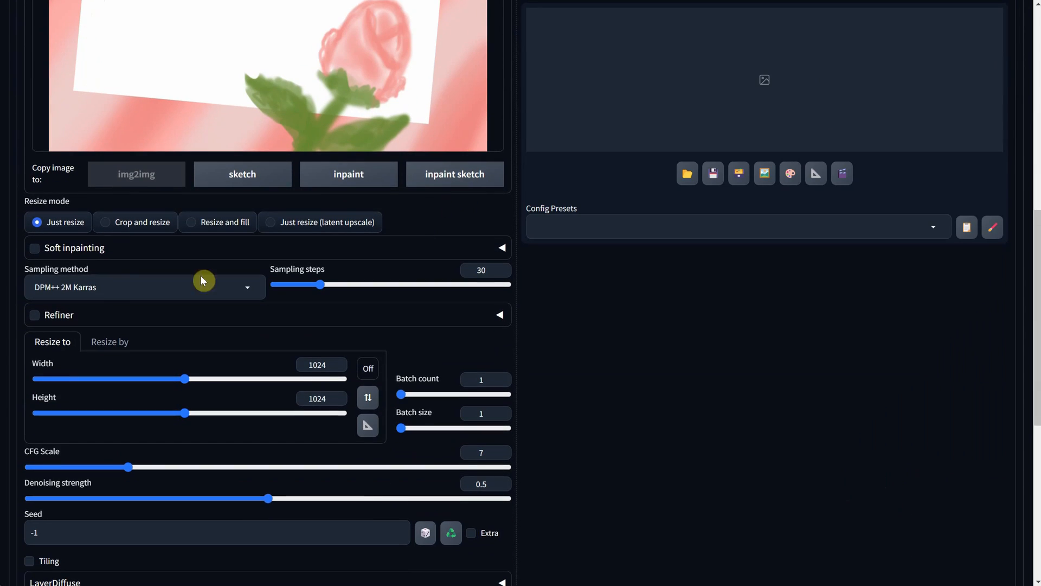
pyautogui.moveTo(98, 302)
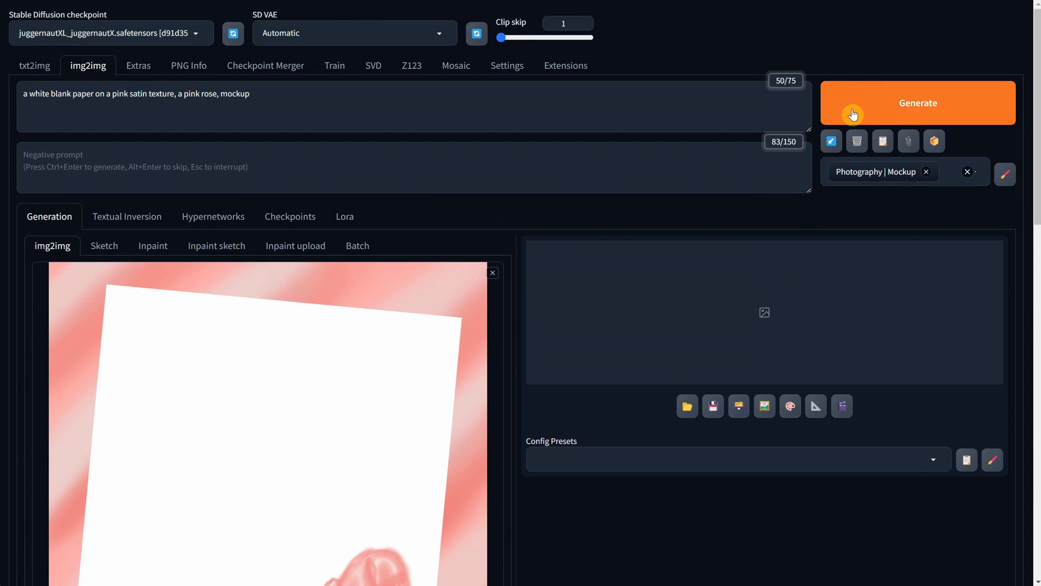
pyautogui.click(918, 103)
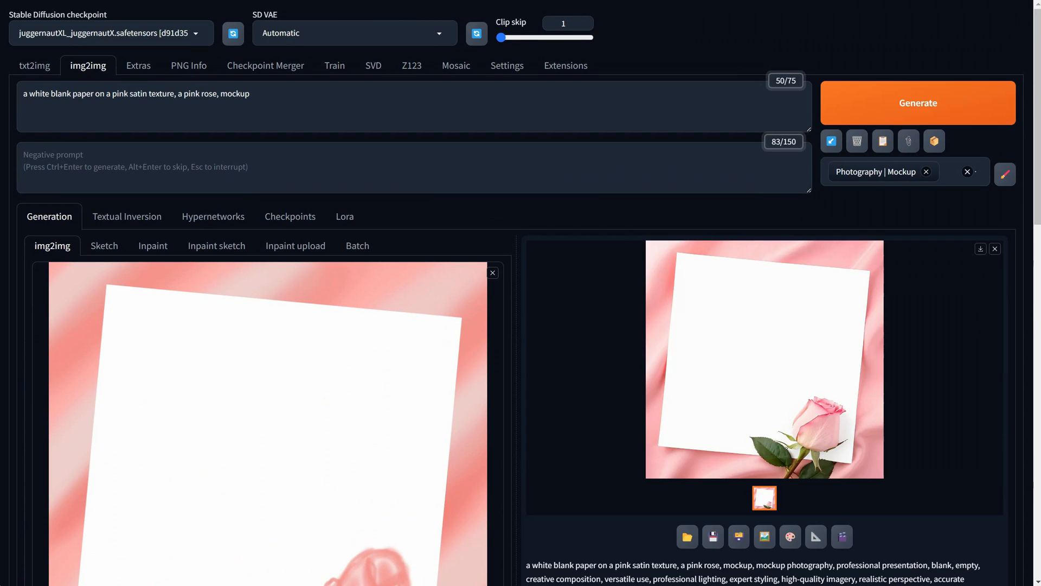
pyautogui.click(918, 103)
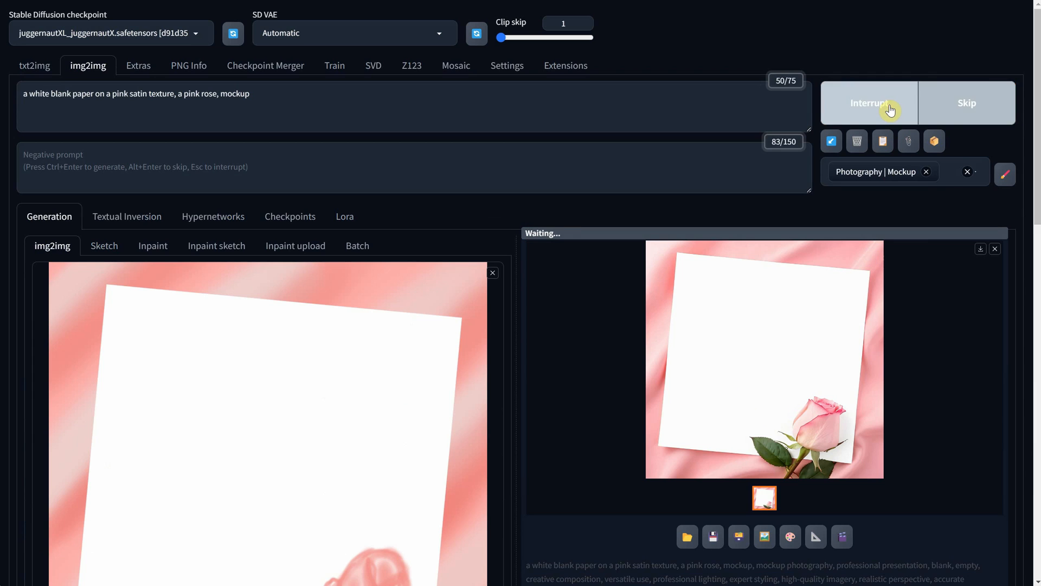
pyautogui.click(764, 359)
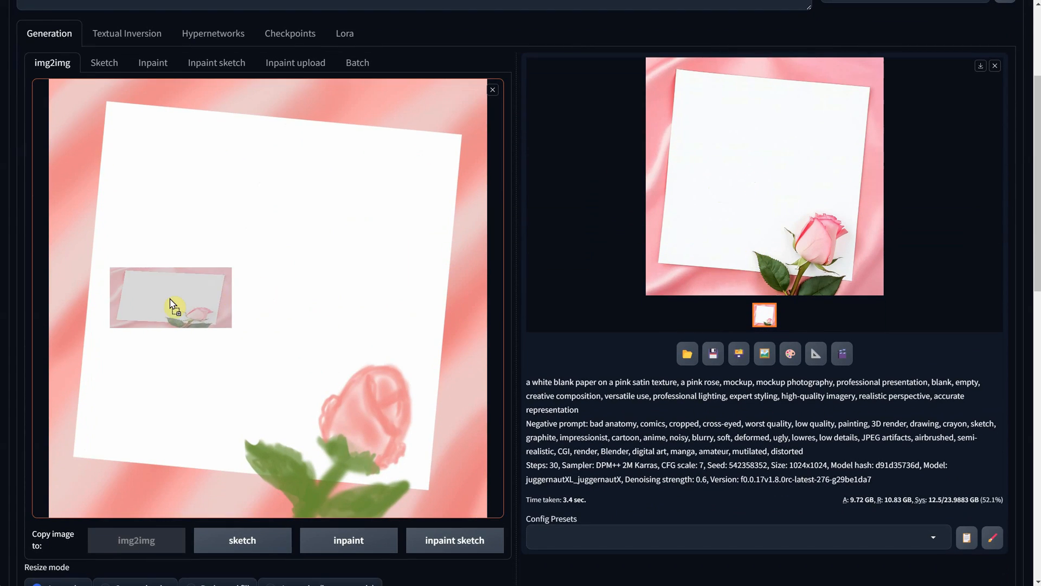
# Set the output width to 1200 and drag the size slider higher for upscaling
pyautogui.scroll(-3)
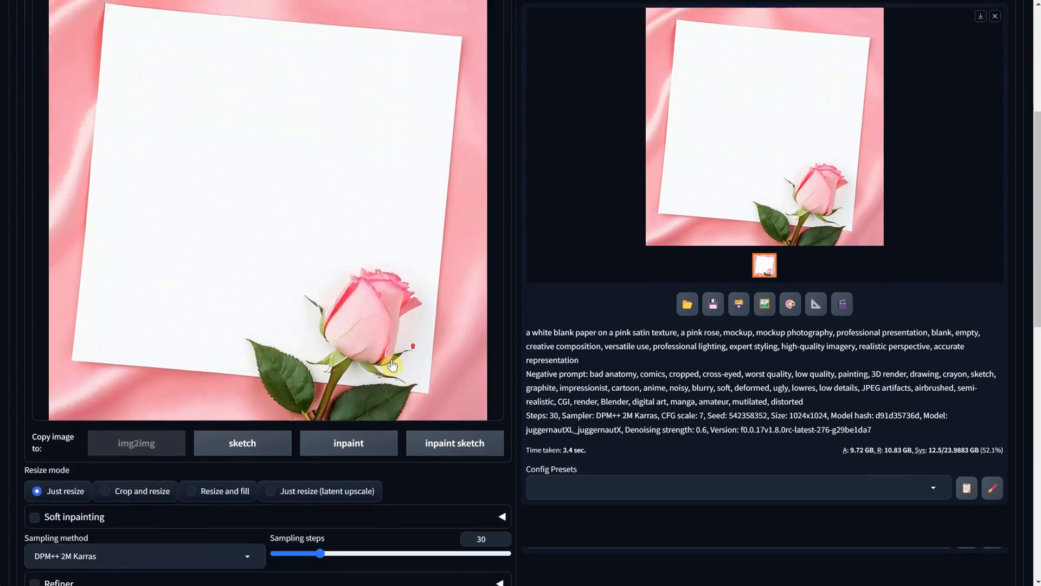
pyautogui.scroll(-3)
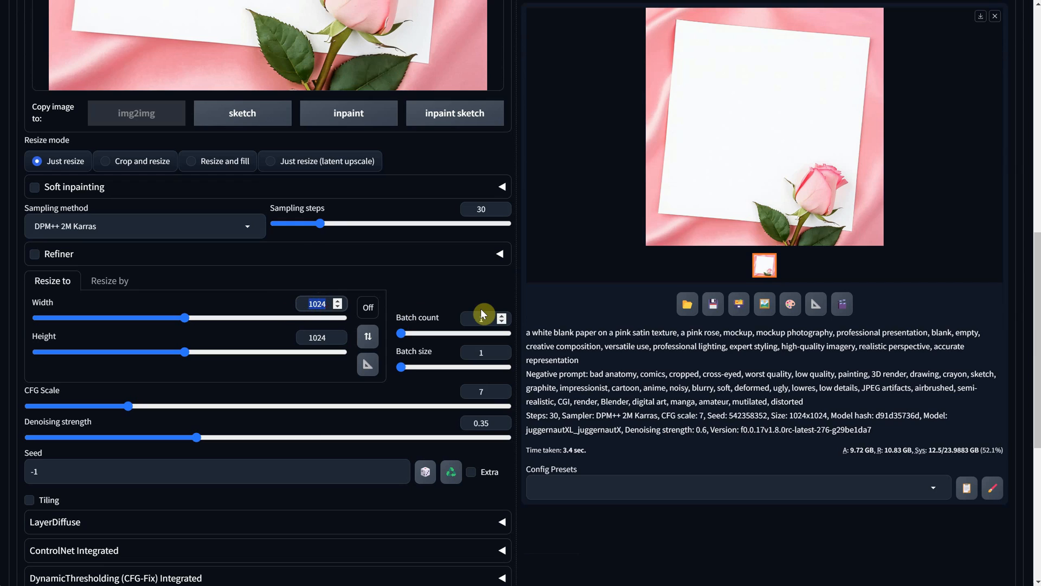
pyautogui.write('1200')
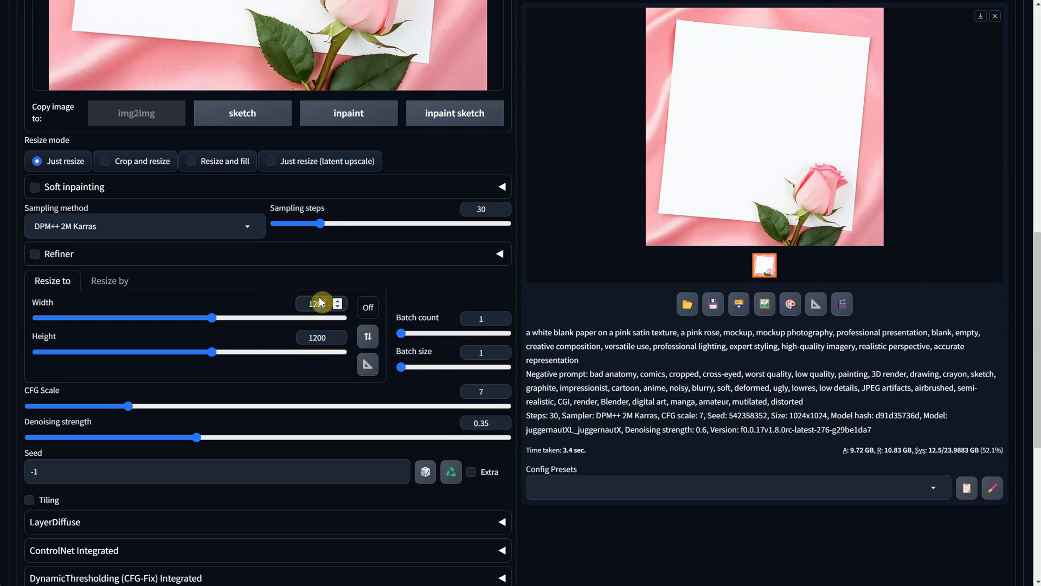
pyautogui.moveTo(214, 318); pyautogui.dragTo(344, 318)
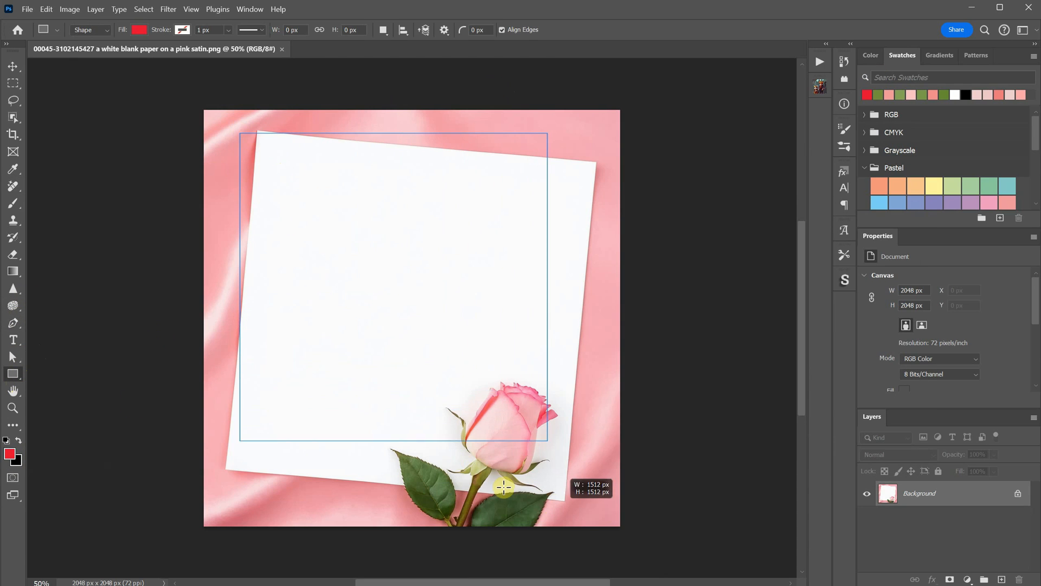
# Draw a red rectangle covering the paper and rename its layer 'design'
pyautogui.moveTo(504, 487); pyautogui.dragTo(587, 531)
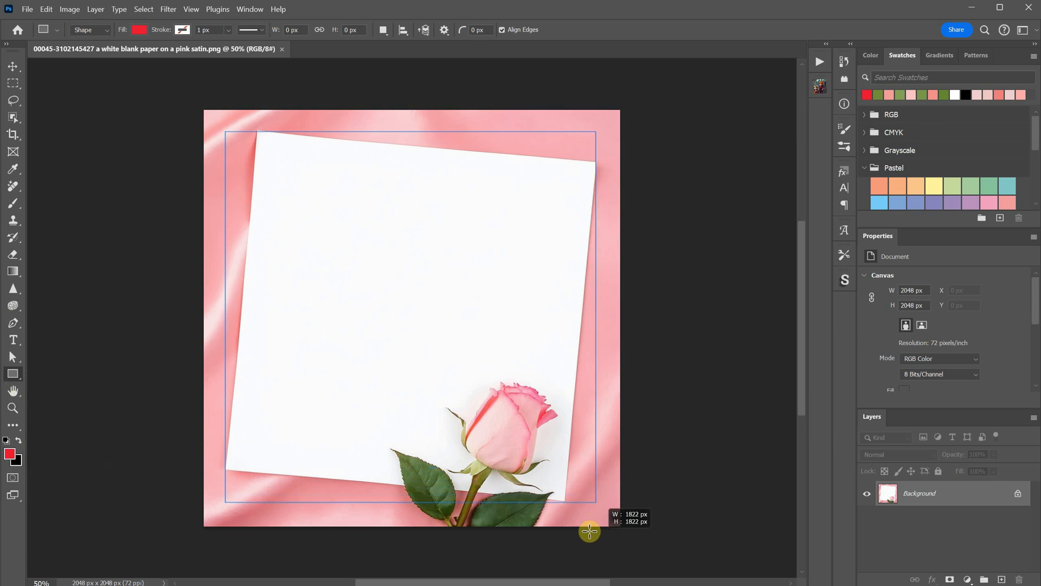
pyautogui.moveTo(226, 131); pyautogui.dragTo(603, 511)
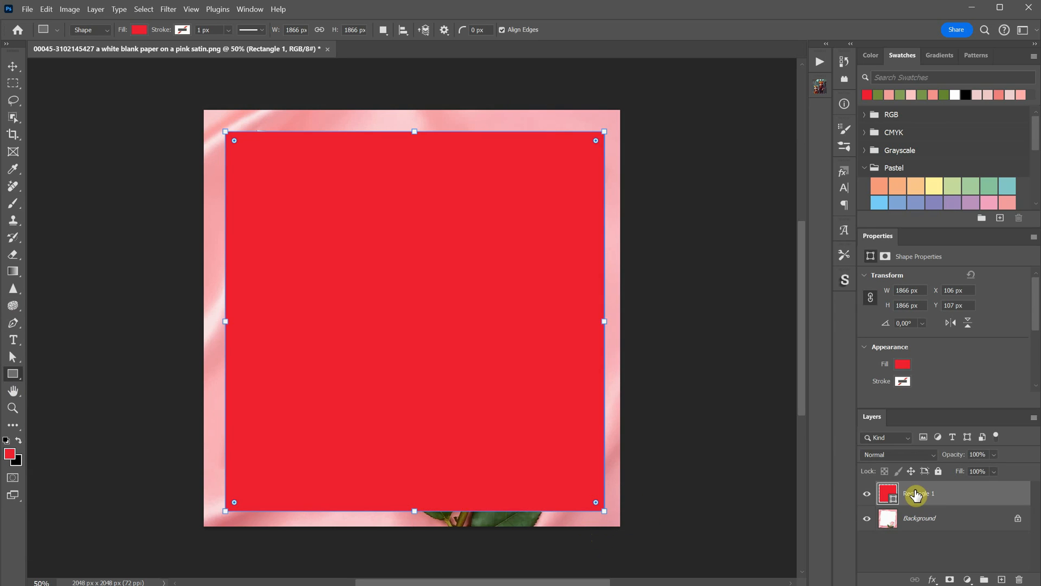
pyautogui.doubleClick(930, 492)
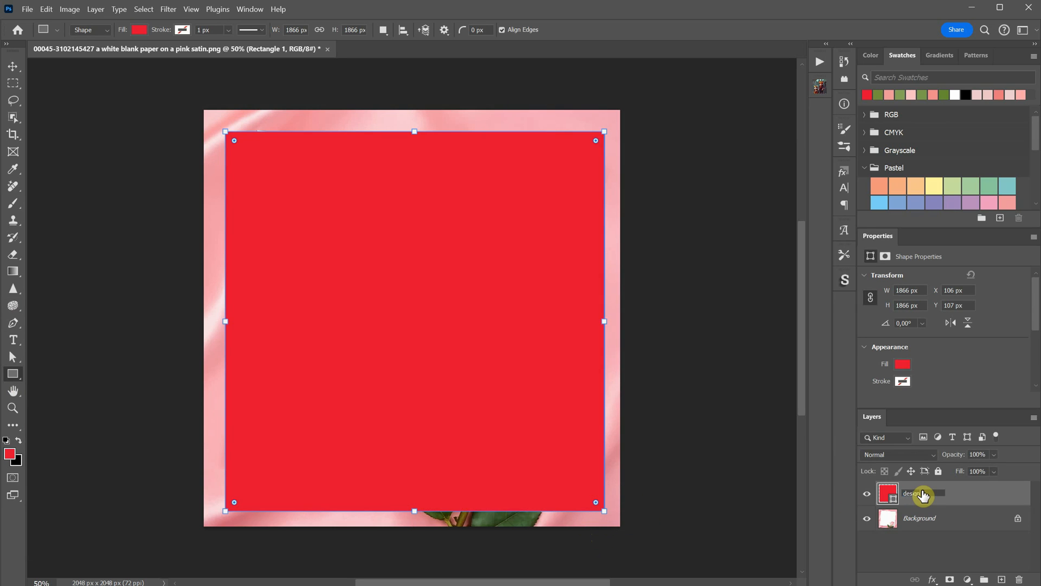
# Convert the design layer to an embedded smart object
pyautogui.rightClick(913, 493)
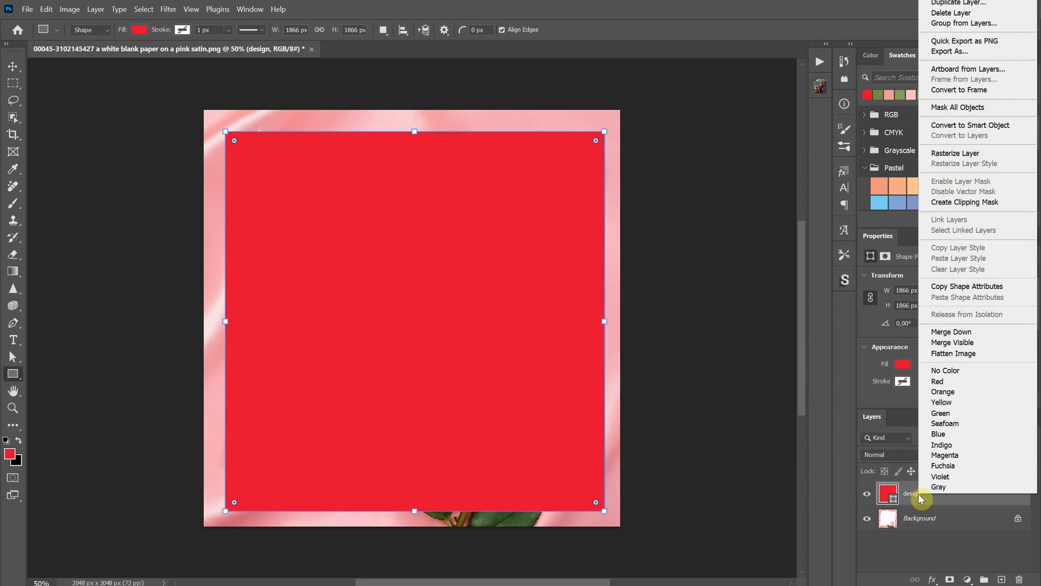
pyautogui.click(970, 125)
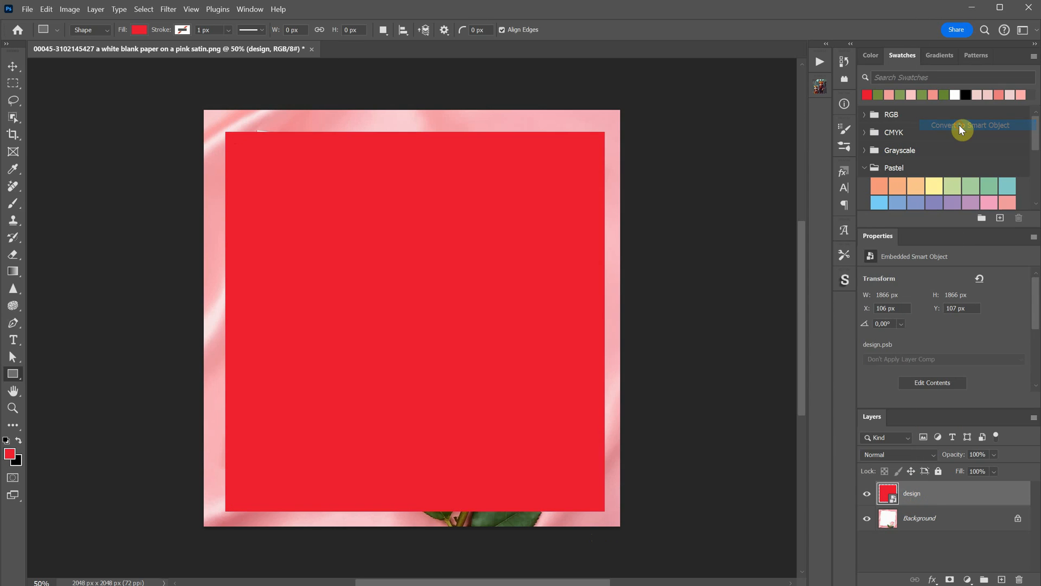
pyautogui.click(897, 454)
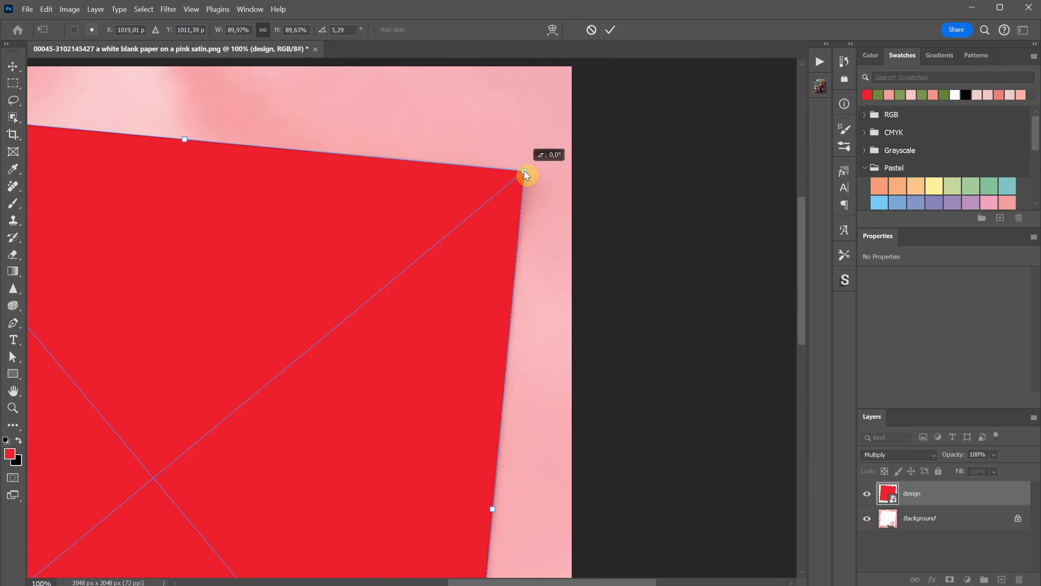
# Warp the design layer so its left edge follows the tilted paper
pyautogui.rightClick(525, 176)
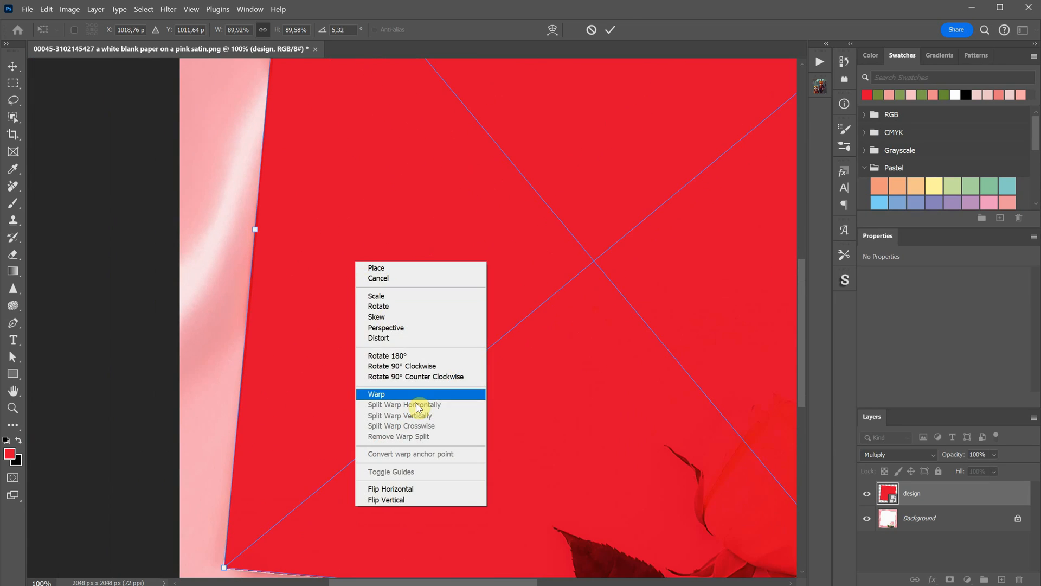
pyautogui.click(376, 394)
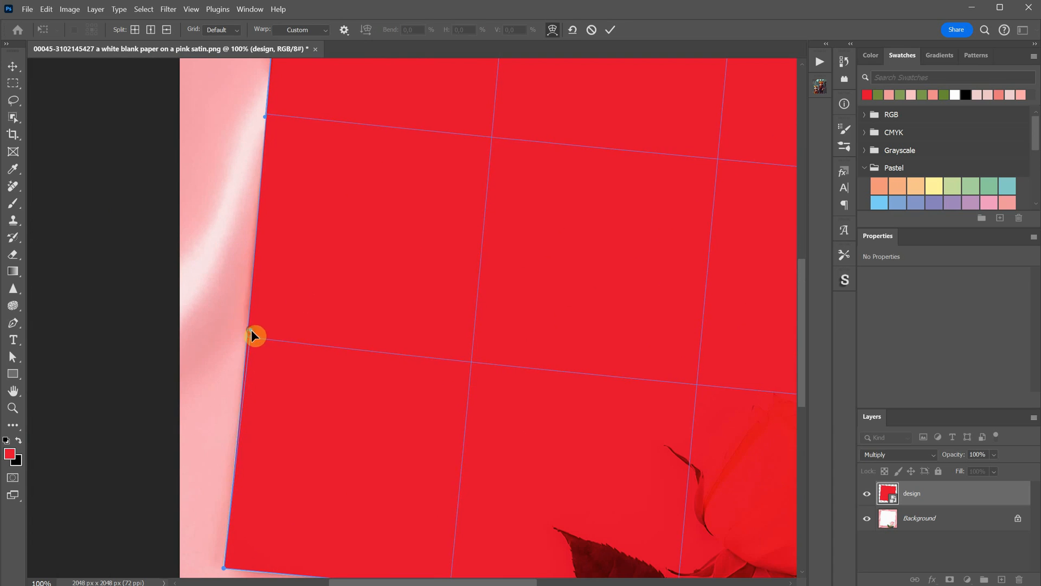
pyautogui.moveTo(256, 335); pyautogui.dragTo(501, 377)
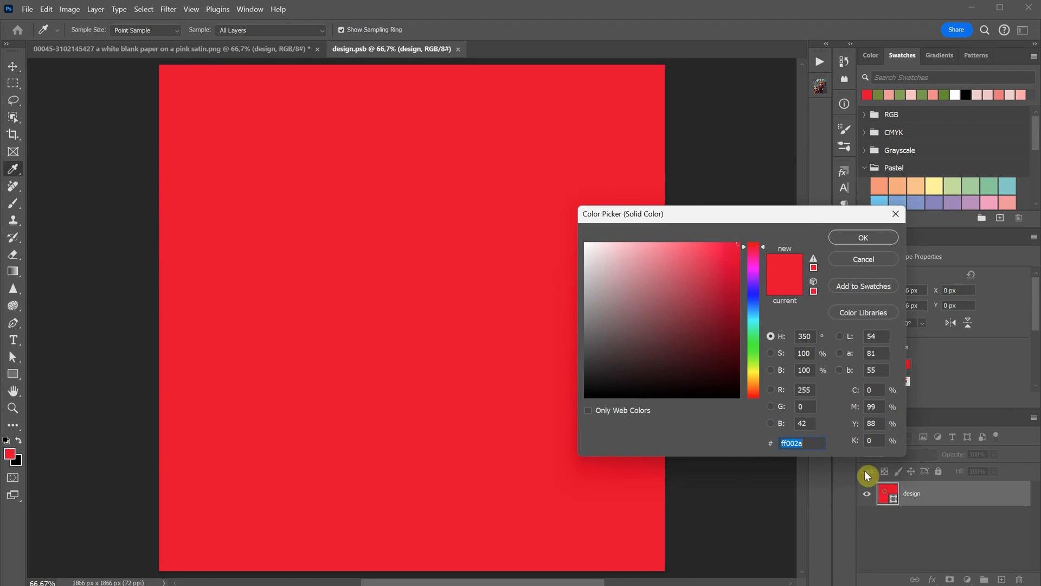
# Close design.psb saving changes, then select the Background layer in the mockup
pyautogui.click(863, 238)
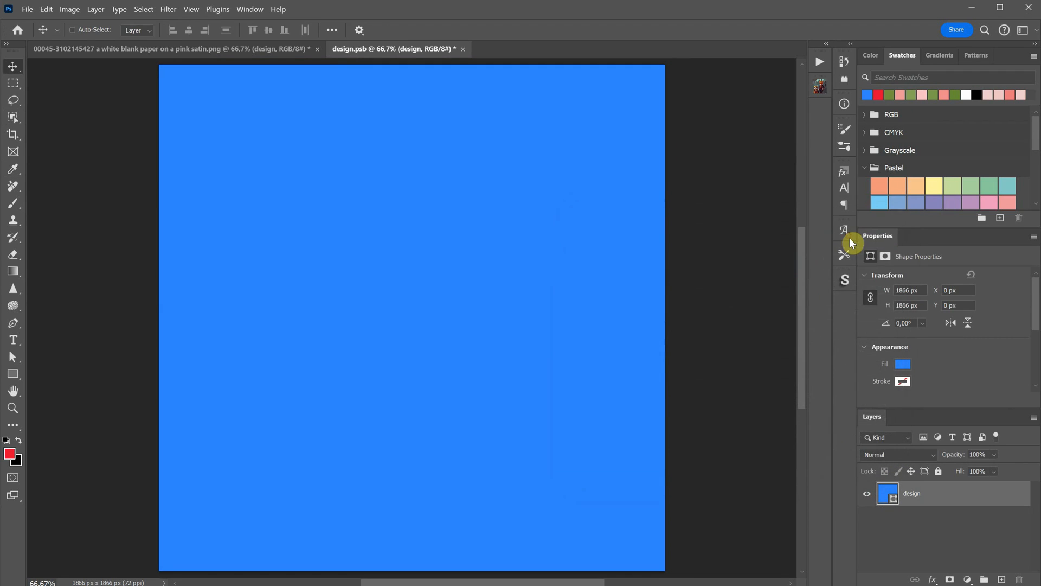
pyautogui.click(463, 49)
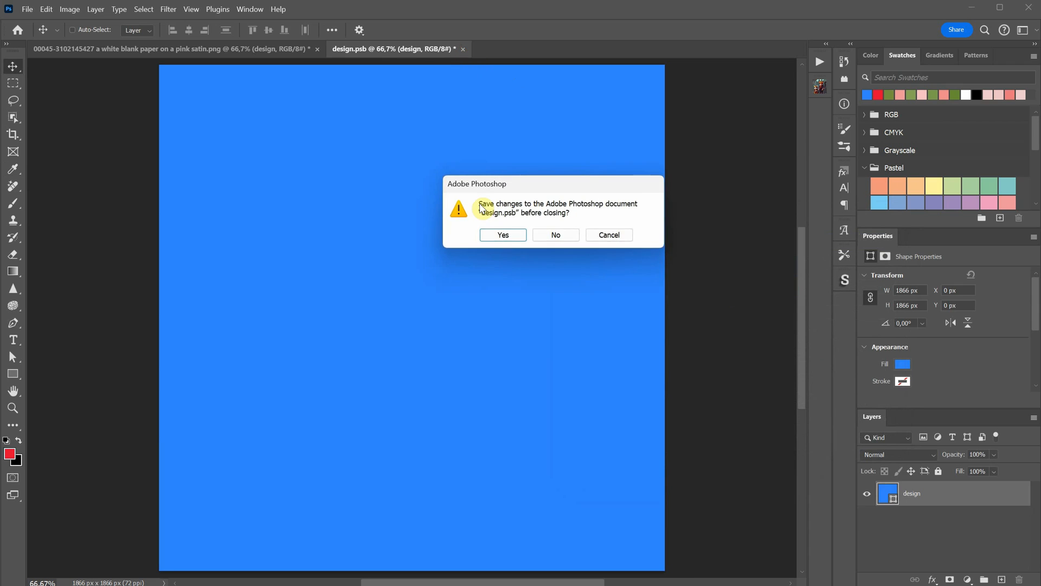
pyautogui.click(555, 234)
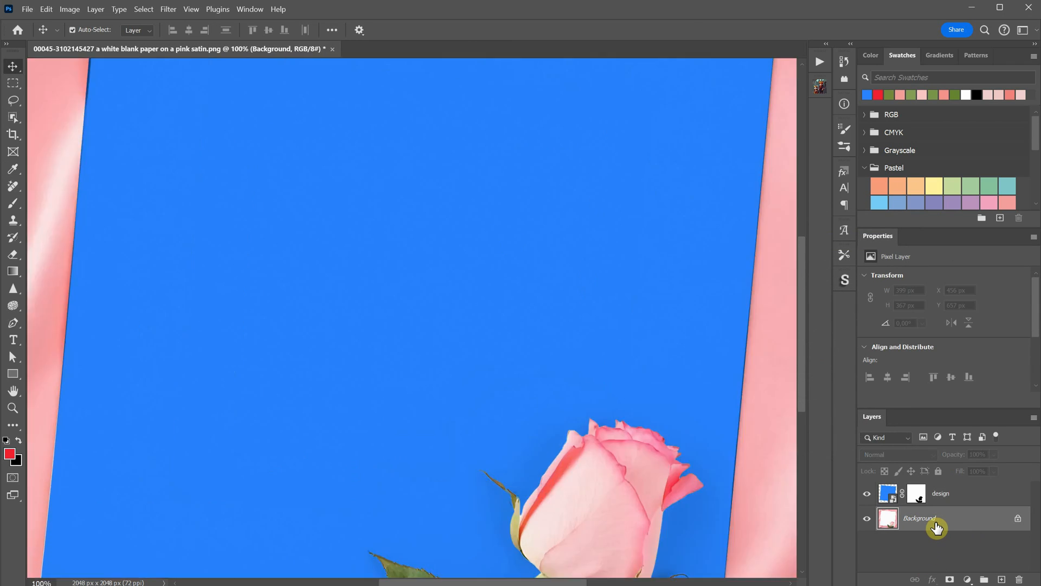
pyautogui.click(888, 493)
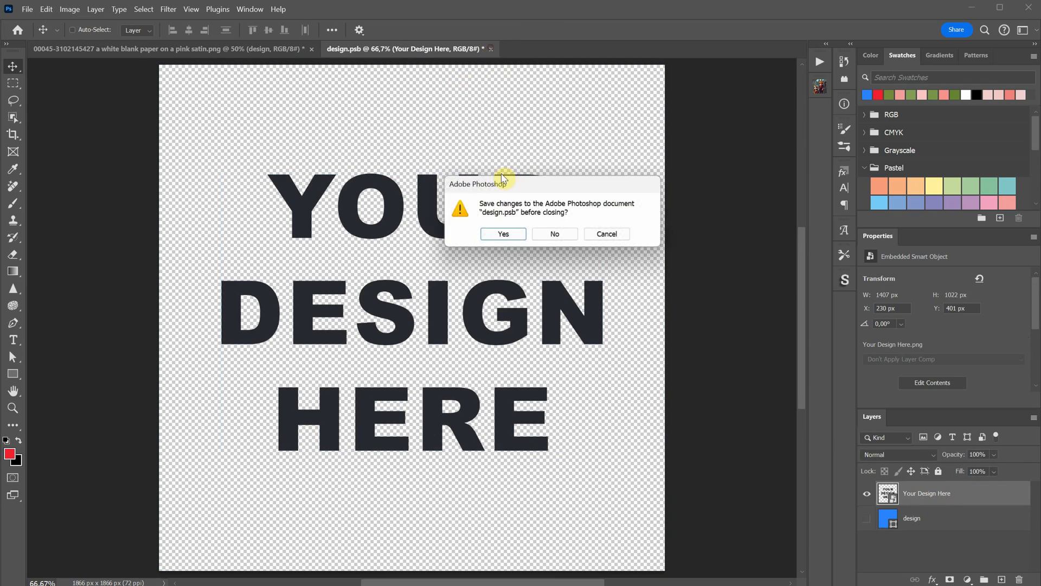
# Save design.psb and start File > Place Embedded for another image
pyautogui.click(502, 235)
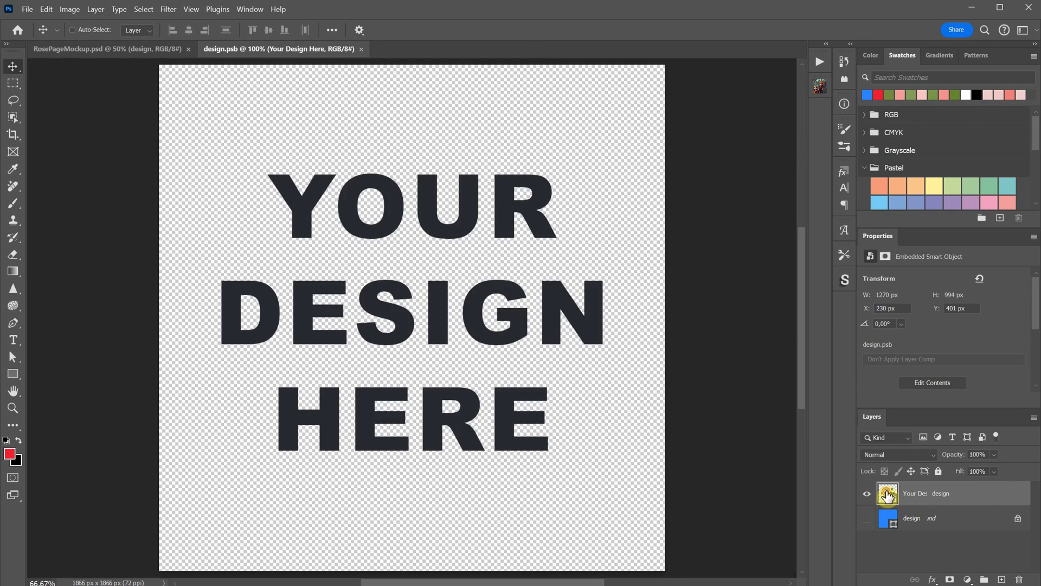
pyautogui.click(27, 9)
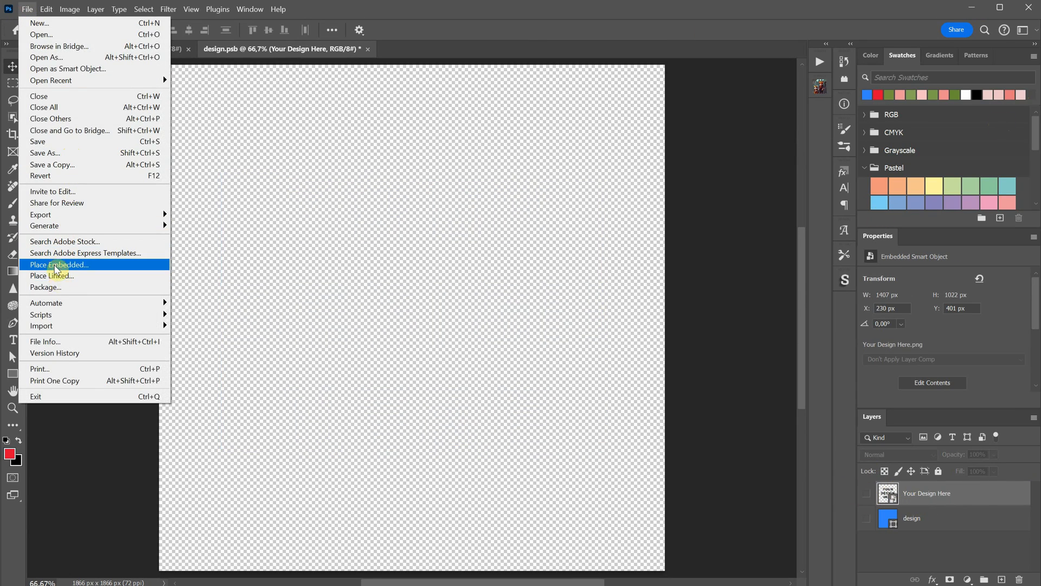
pyautogui.click(60, 265)
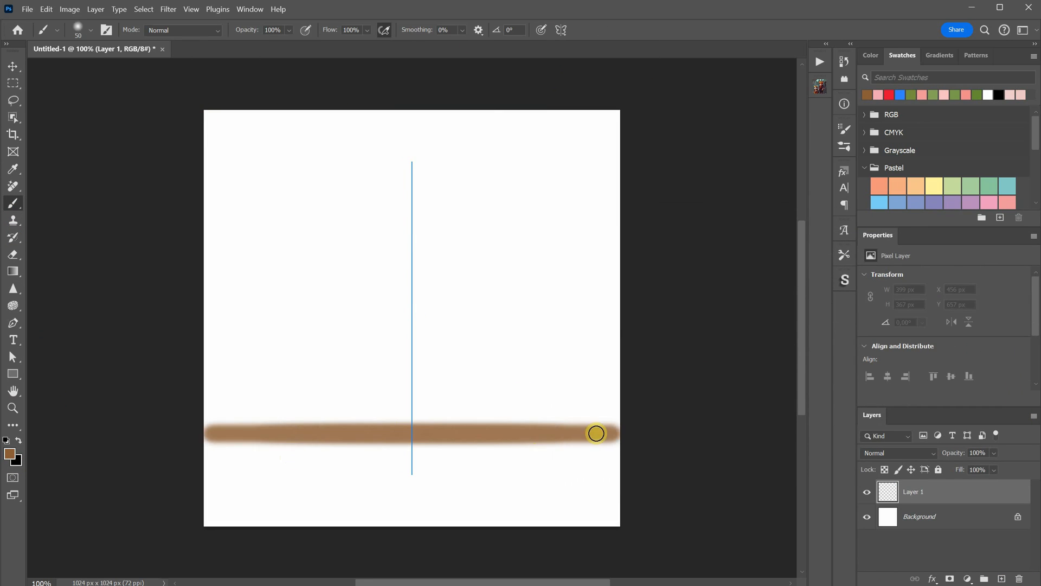
# Paint a horizontal brown brush stroke across the lower part of the canvas
pyautogui.moveTo(596, 432); pyautogui.dragTo(220, 421)
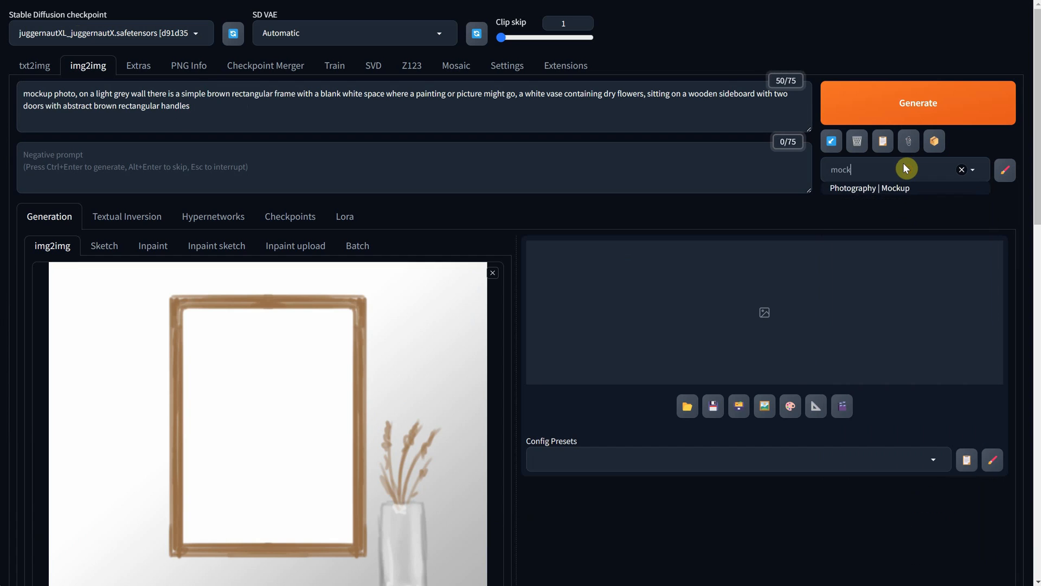
# Send the generated wooden-frame-over-sideboard photo back to img2img as the source image
pyautogui.scroll(-3)
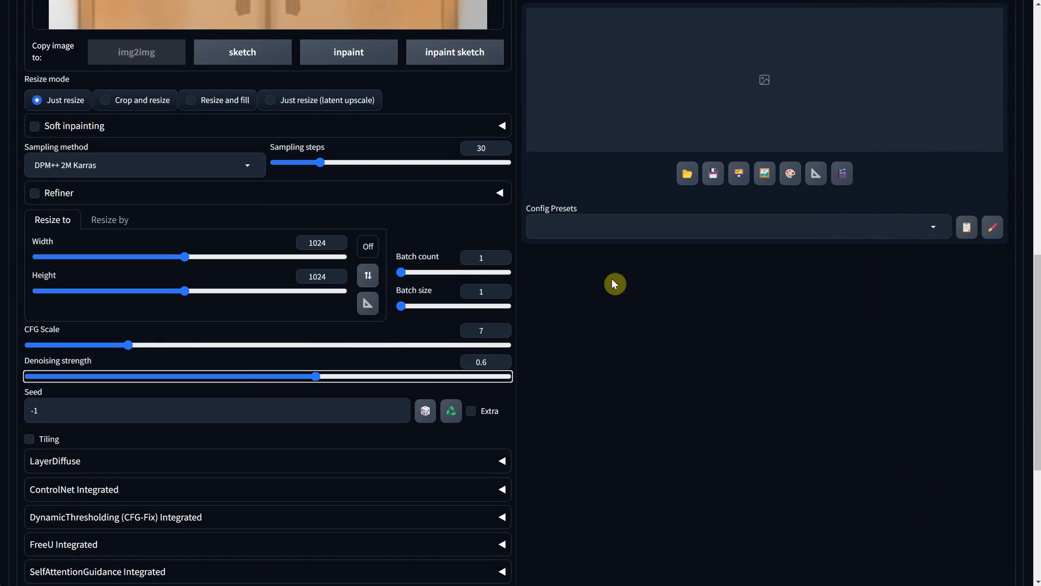
pyautogui.scroll(3)
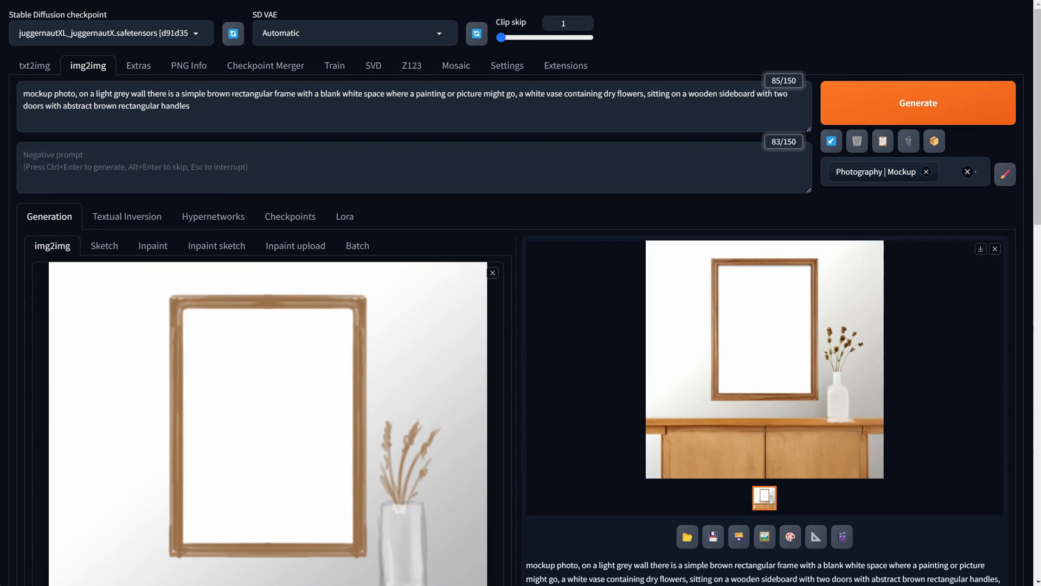
pyautogui.click(918, 102)
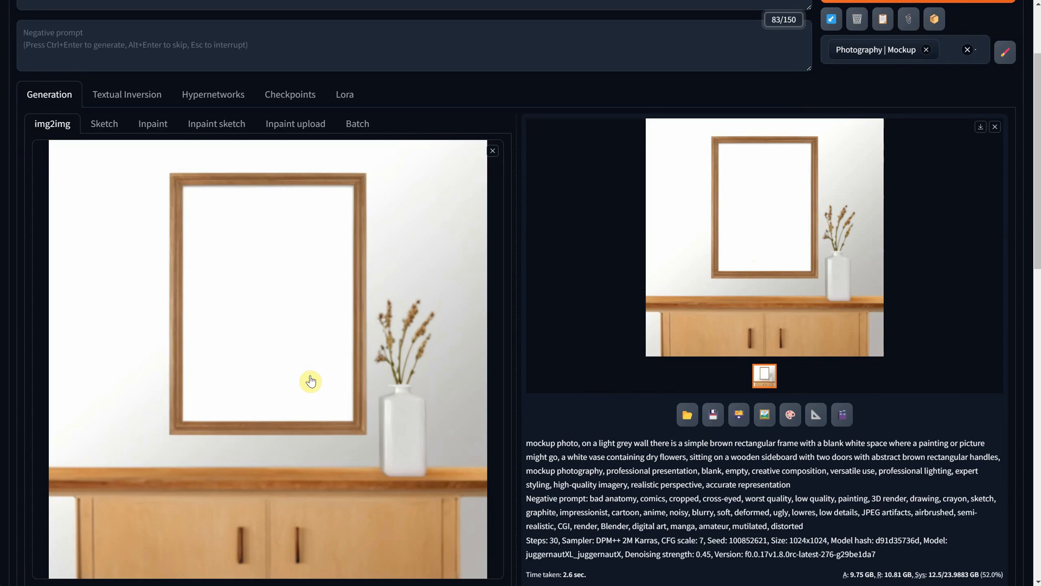
# Regenerate the frame-above-sideboard mockup and view the sharper result at full size
pyautogui.scroll(-3)
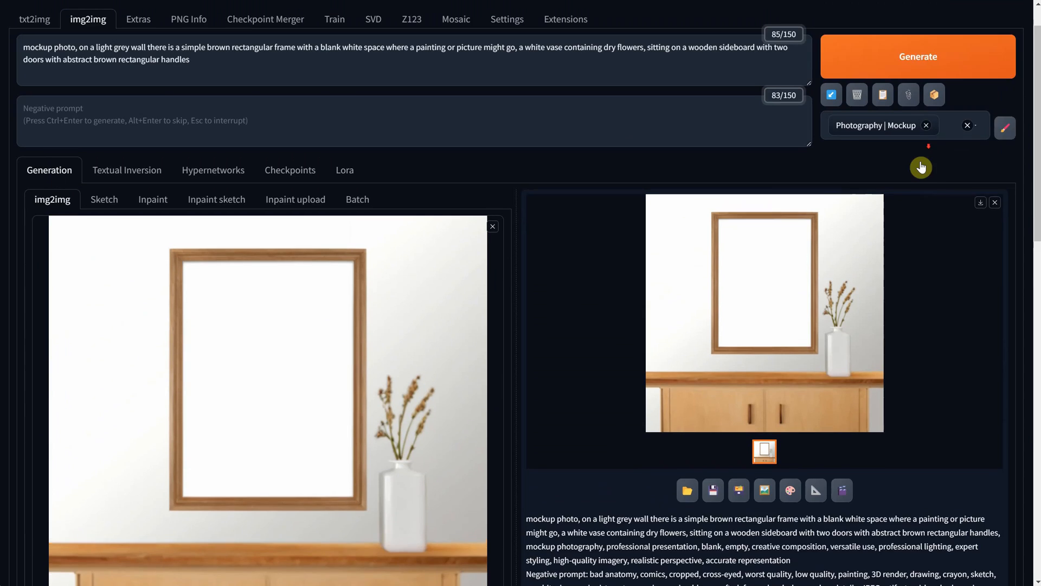
pyautogui.click(918, 56)
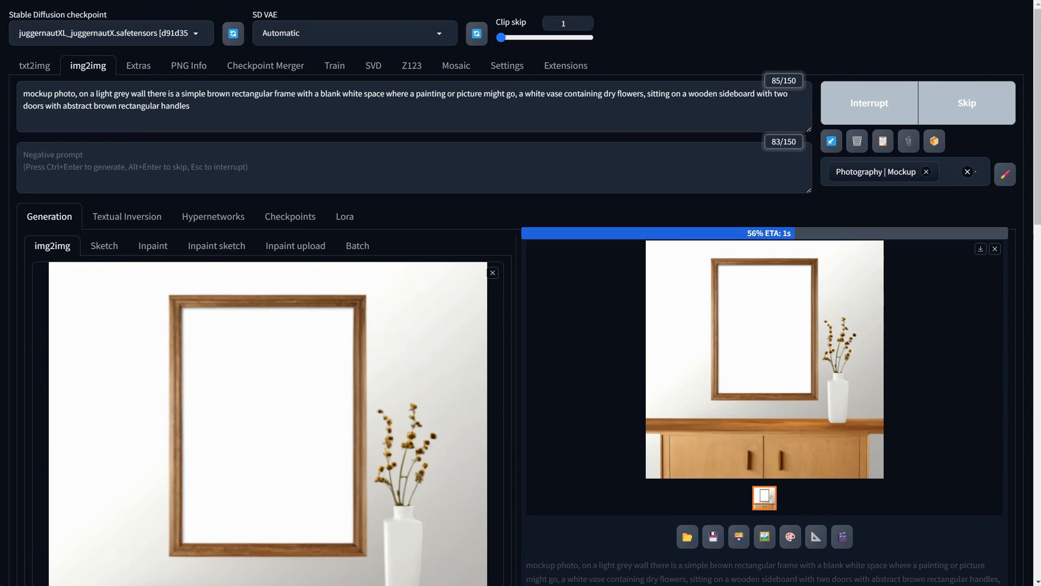
pyautogui.click(765, 359)
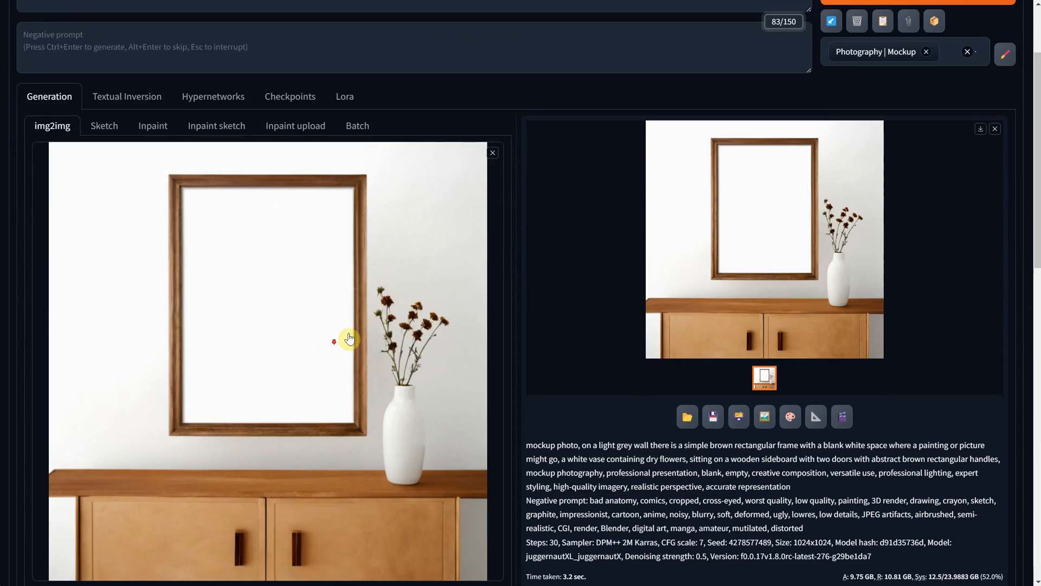
pyautogui.scroll(-3)
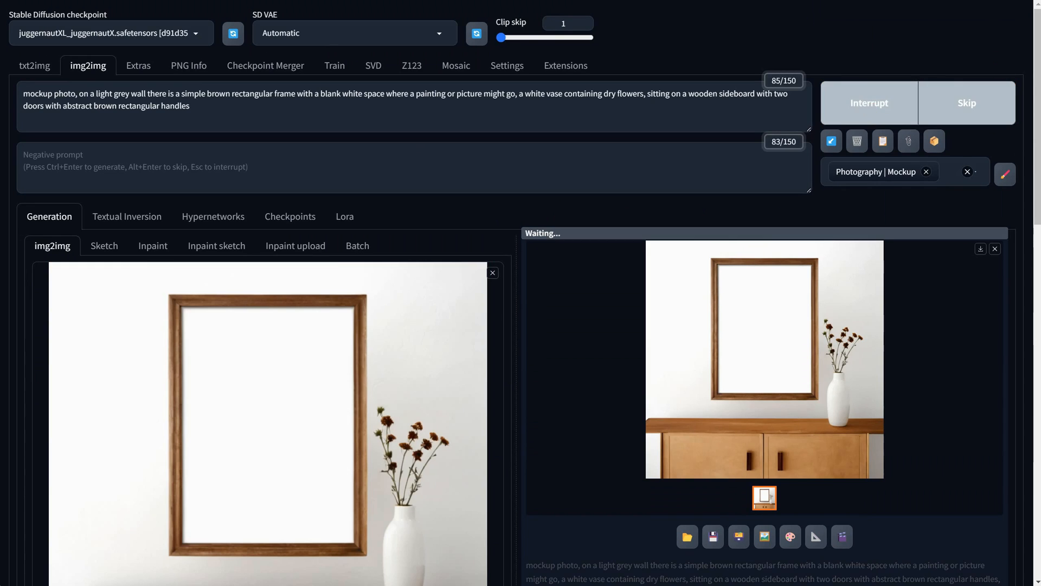
pyautogui.click(764, 359)
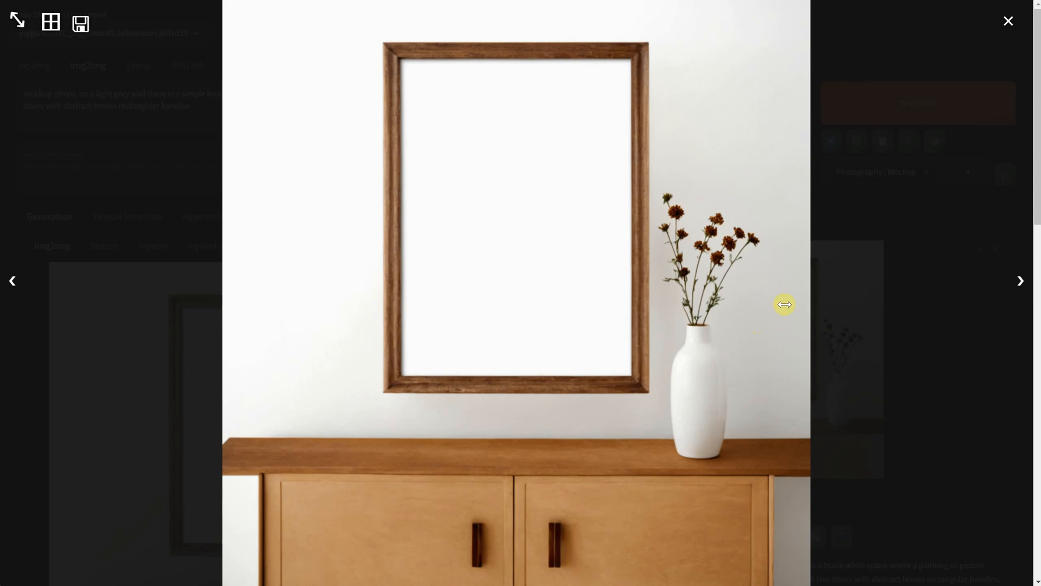
# Mark a rectangle inside the frame's white opening and start Place Embedded for a design image
pyautogui.click(1007, 21)
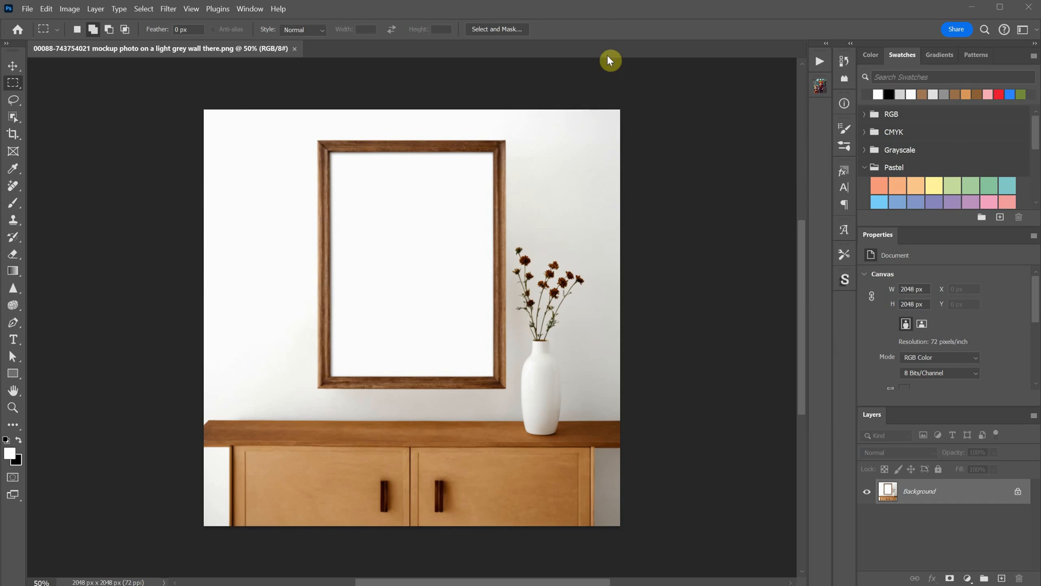
pyautogui.moveTo(328, 151); pyautogui.dragTo(489, 365)
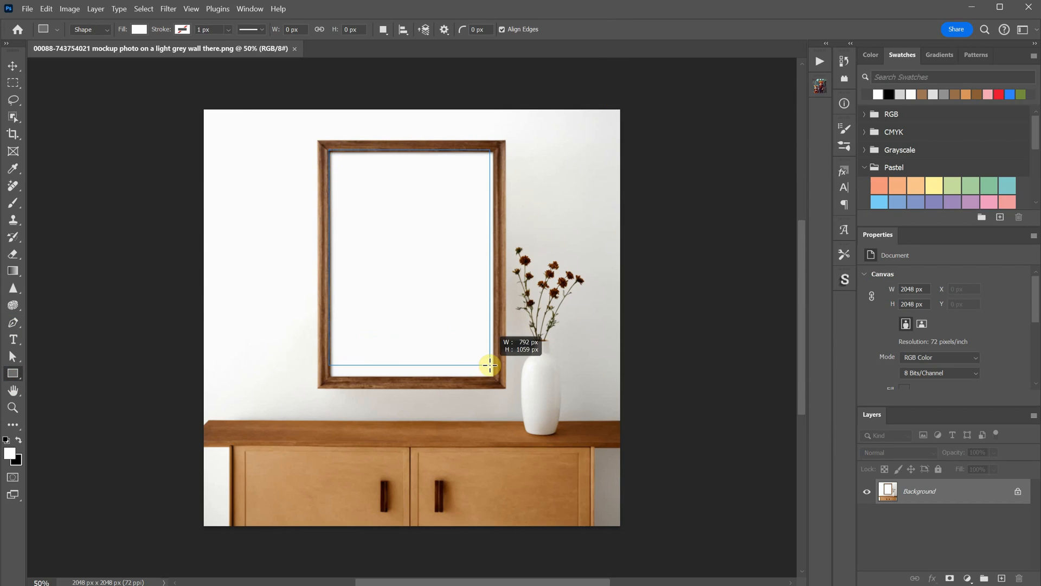
pyautogui.moveTo(337, 160); pyautogui.dragTo(492, 367)
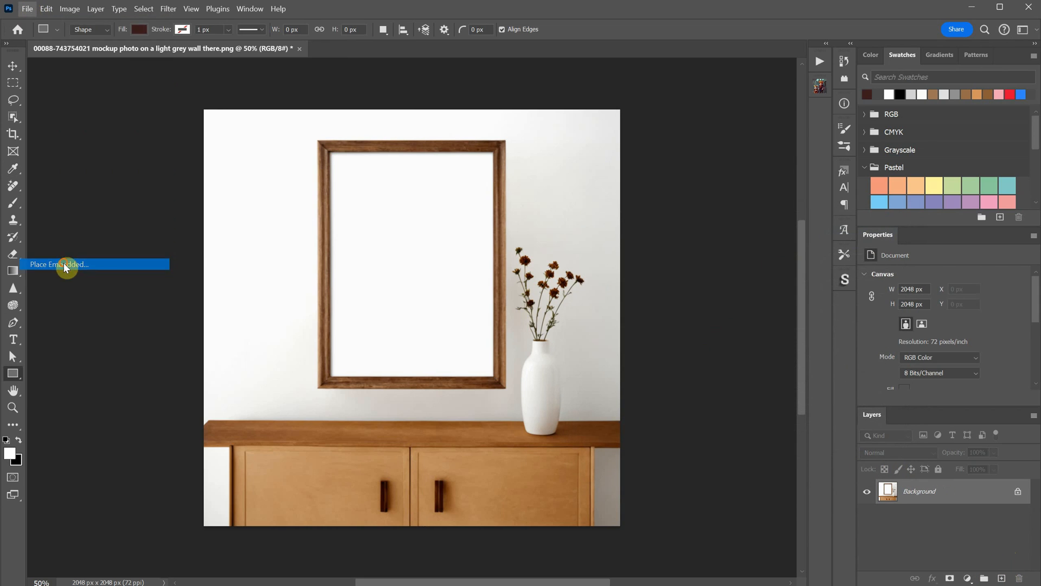
pyautogui.click(60, 265)
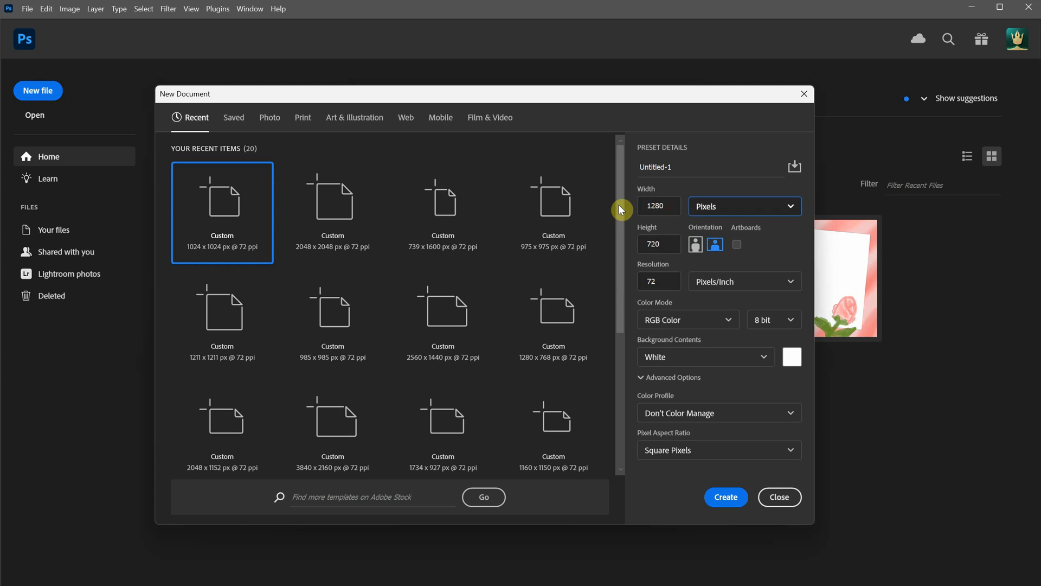
# Create a new document sized 1280 × 720 pixels
pyautogui.click(725, 497)
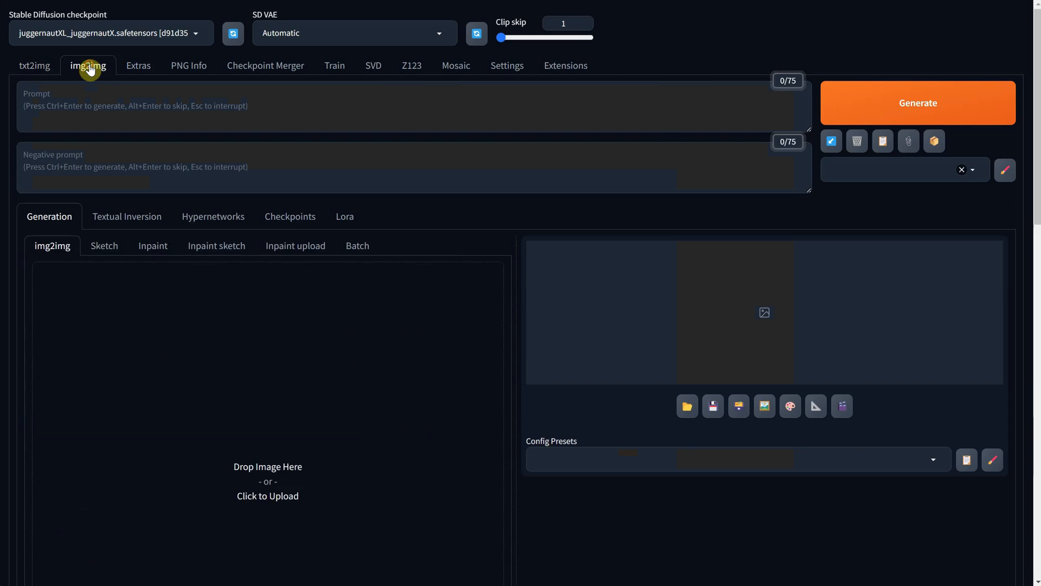
# Generate Halloween blank-frame mockups with skull, candle and chains from the dungeon sketch in img2img
pyautogui.click(268, 496)
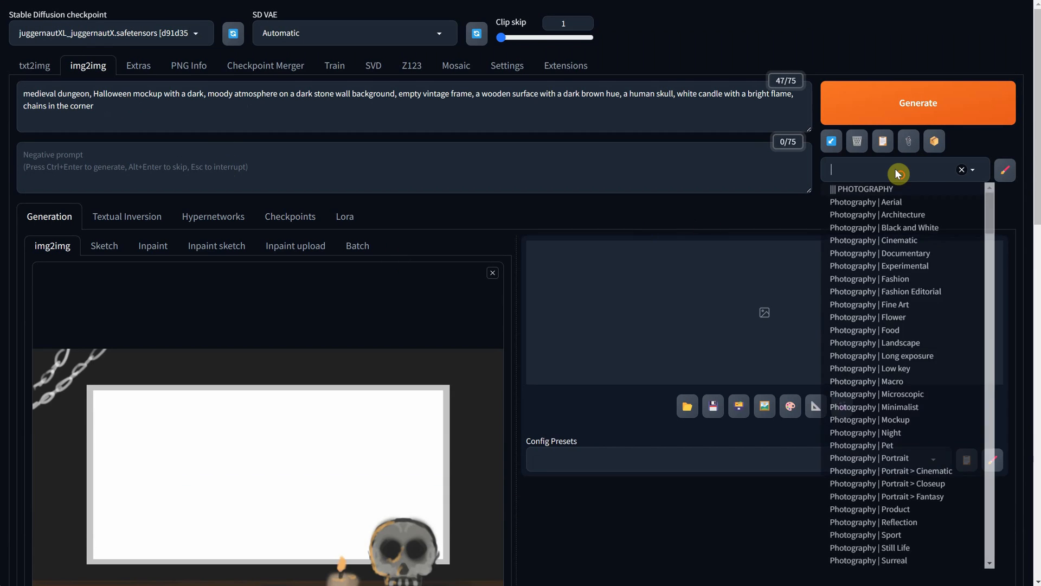
pyautogui.scroll(-3)
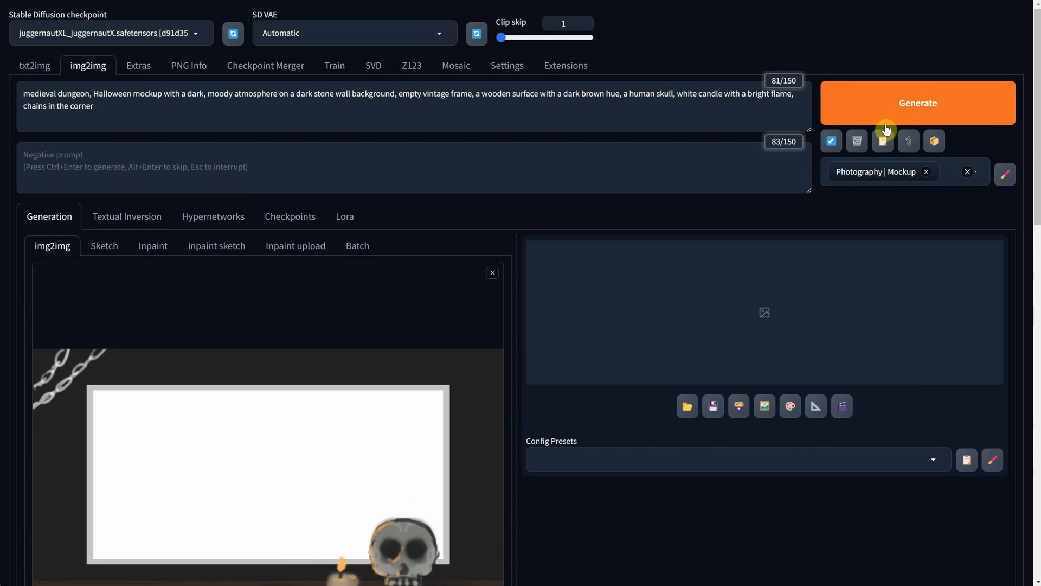
pyautogui.click(918, 103)
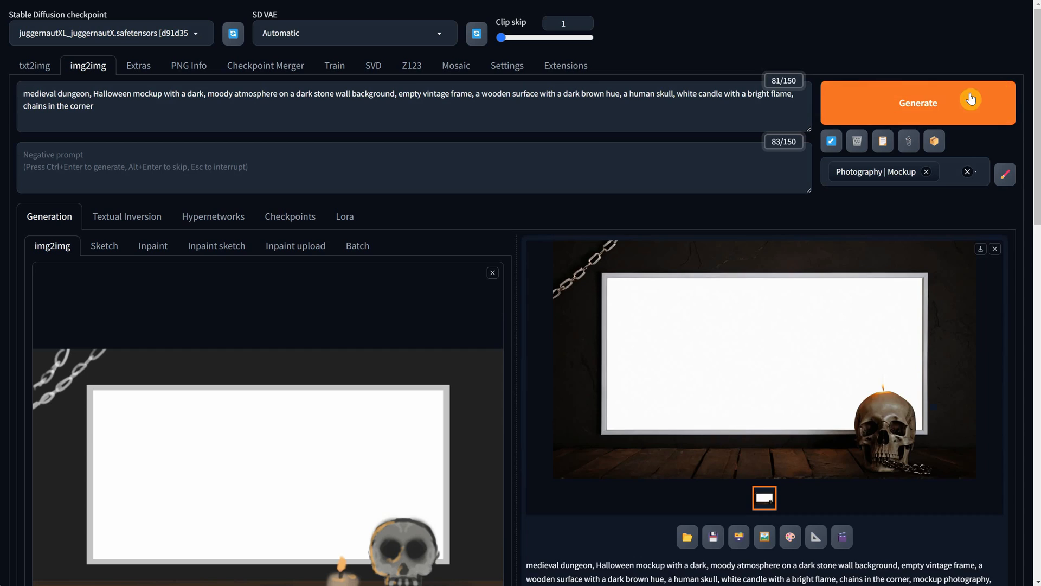
pyautogui.click(918, 102)
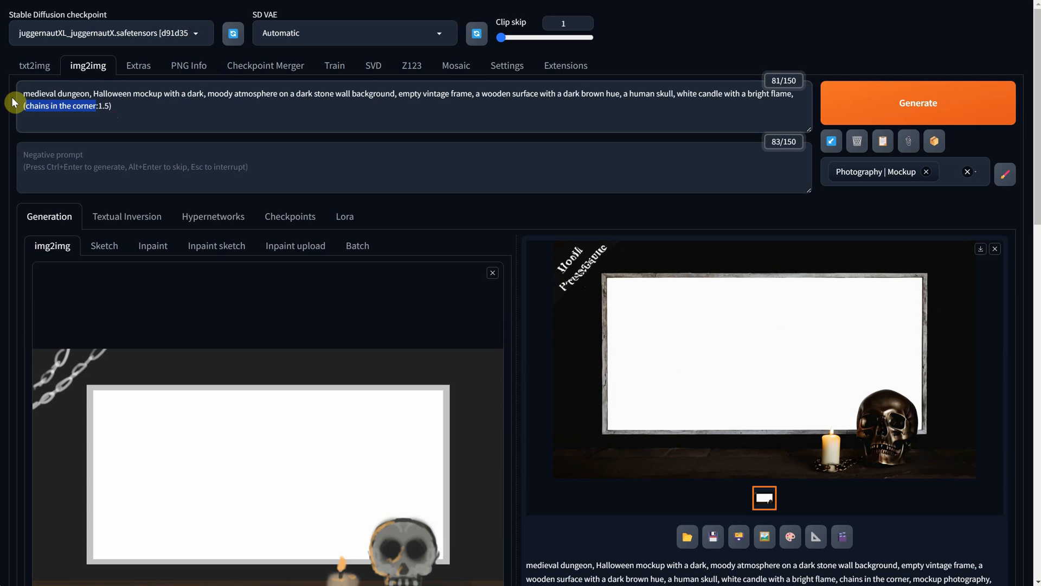
# Regenerate with heavier weight on 'chains in the corner' and reuse the corner-chains result as input
pyautogui.click(918, 102)
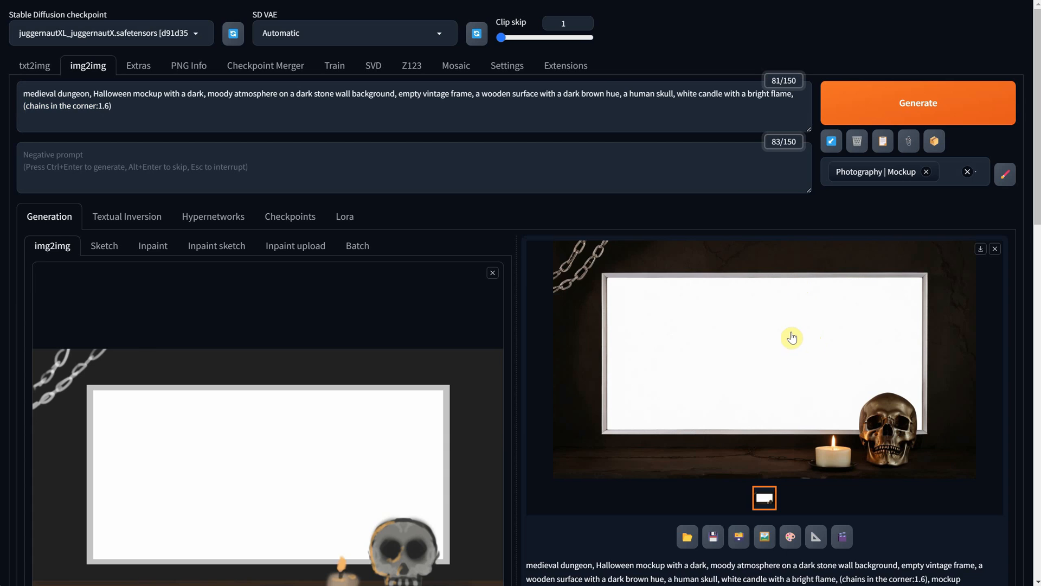
pyautogui.scroll(-3)
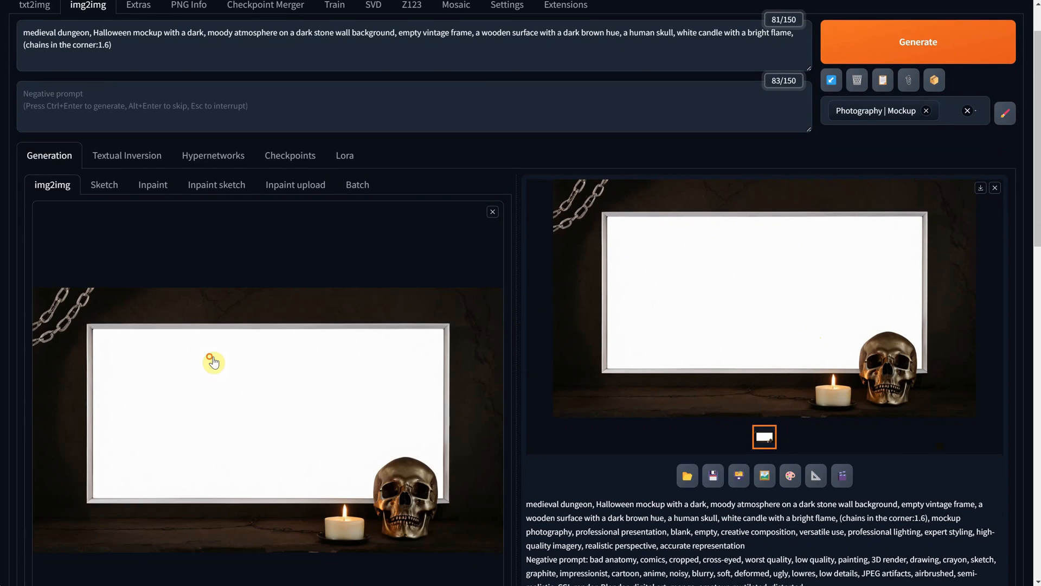
pyautogui.click(918, 42)
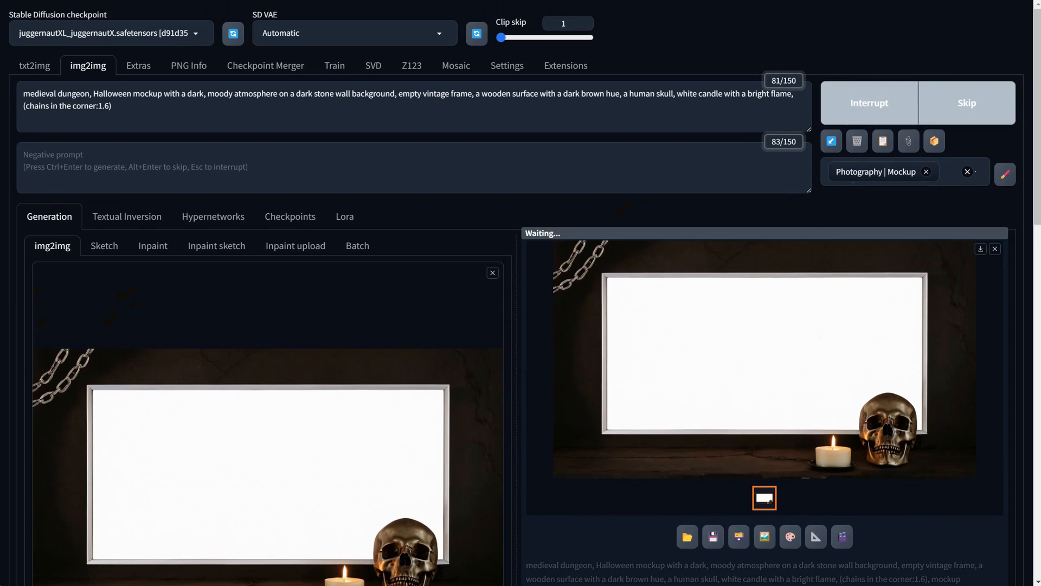
pyautogui.scroll(-3)
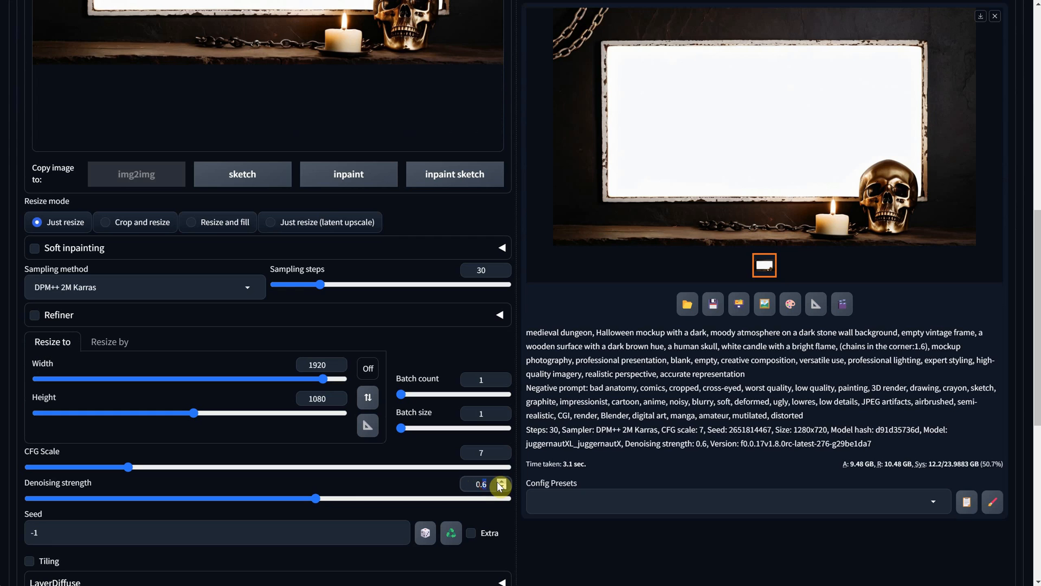
# Bring the 1920 × 1080 Halloween mockup into Photoshop and start Place Embedded for a design
pyautogui.scroll(3)
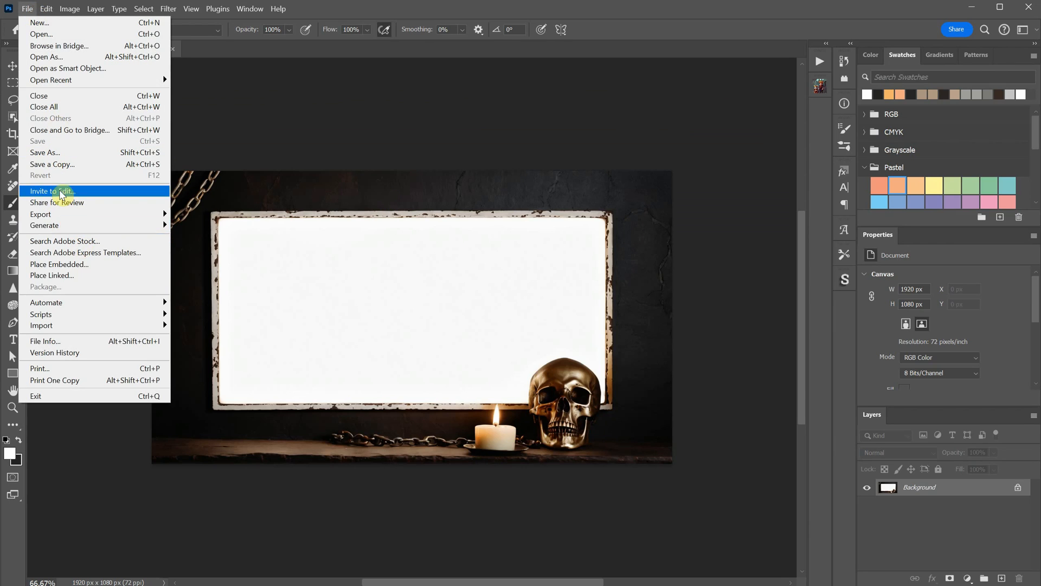
pyautogui.click(58, 264)
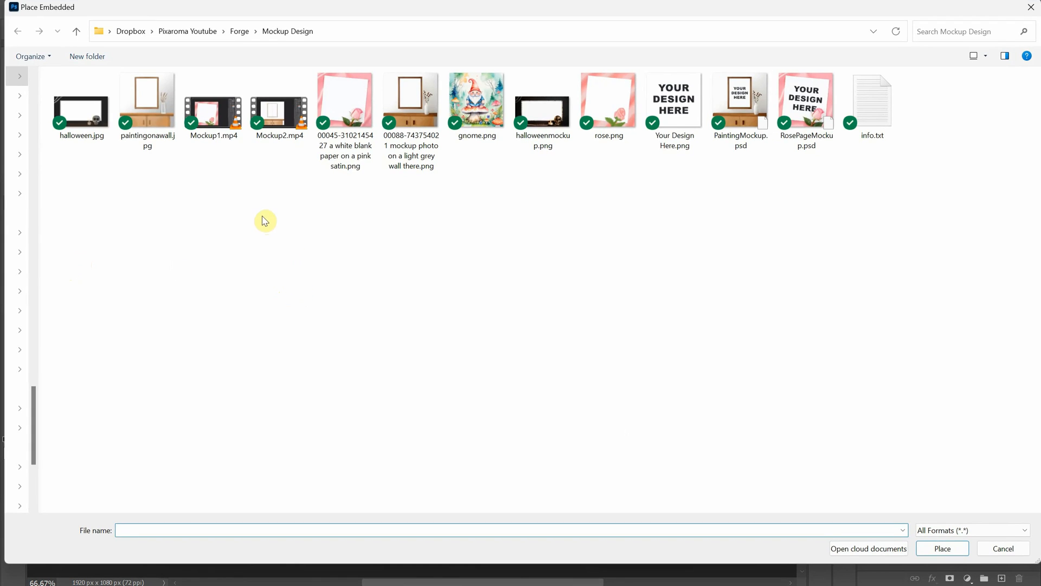